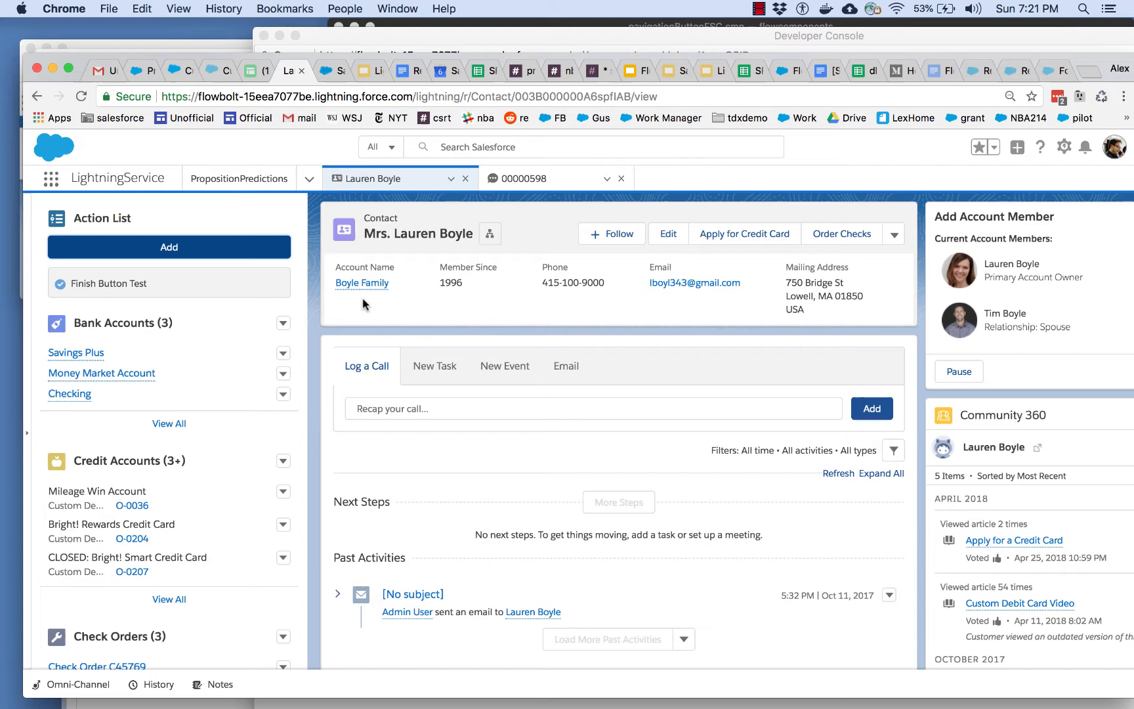
mouse_move(372, 293)
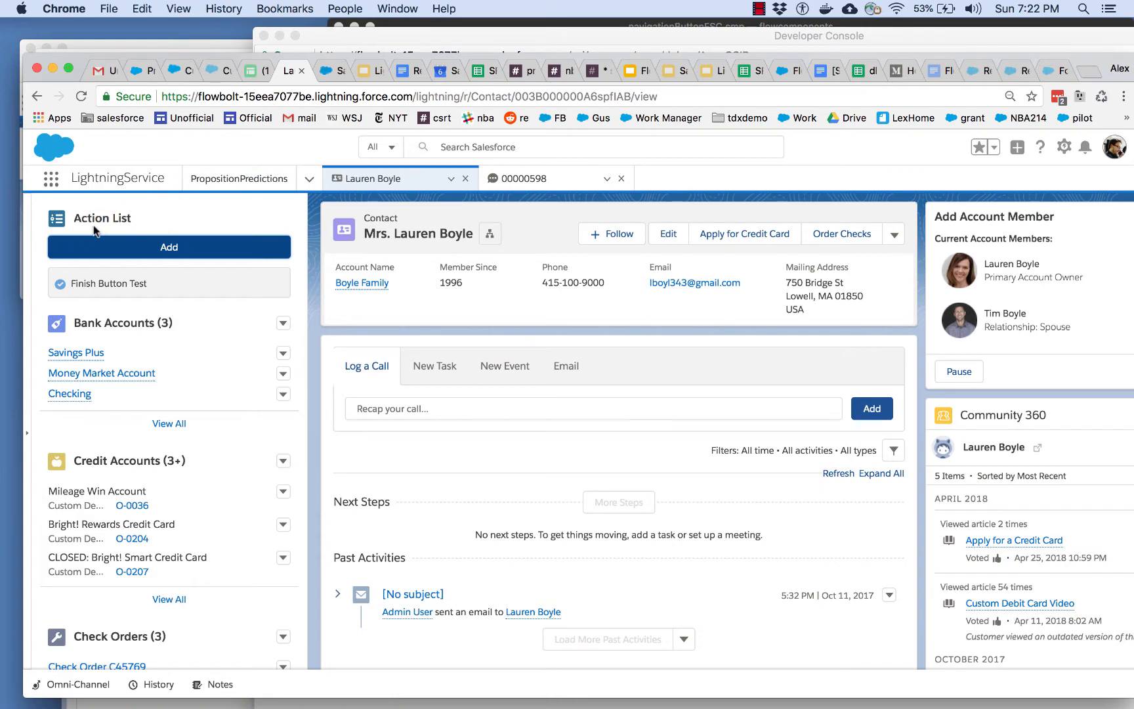
mouse_move(130, 233)
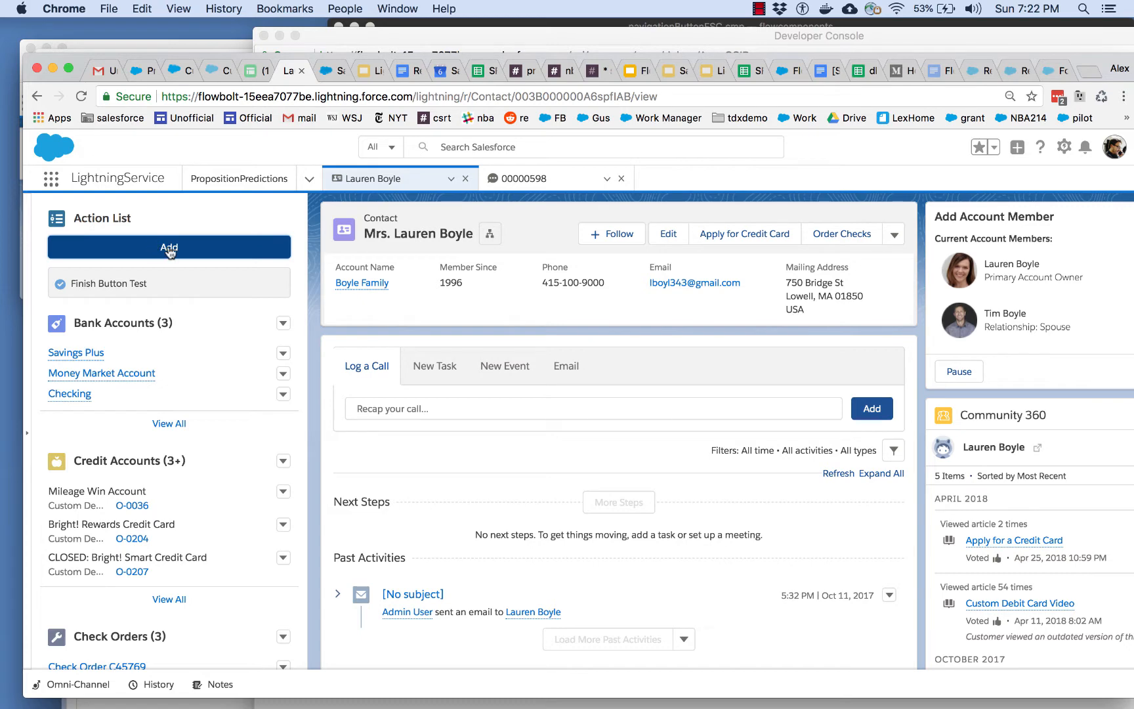
- Launch the Finish Button Test flow from the Action List's Add dropdown
left_click(170, 247)
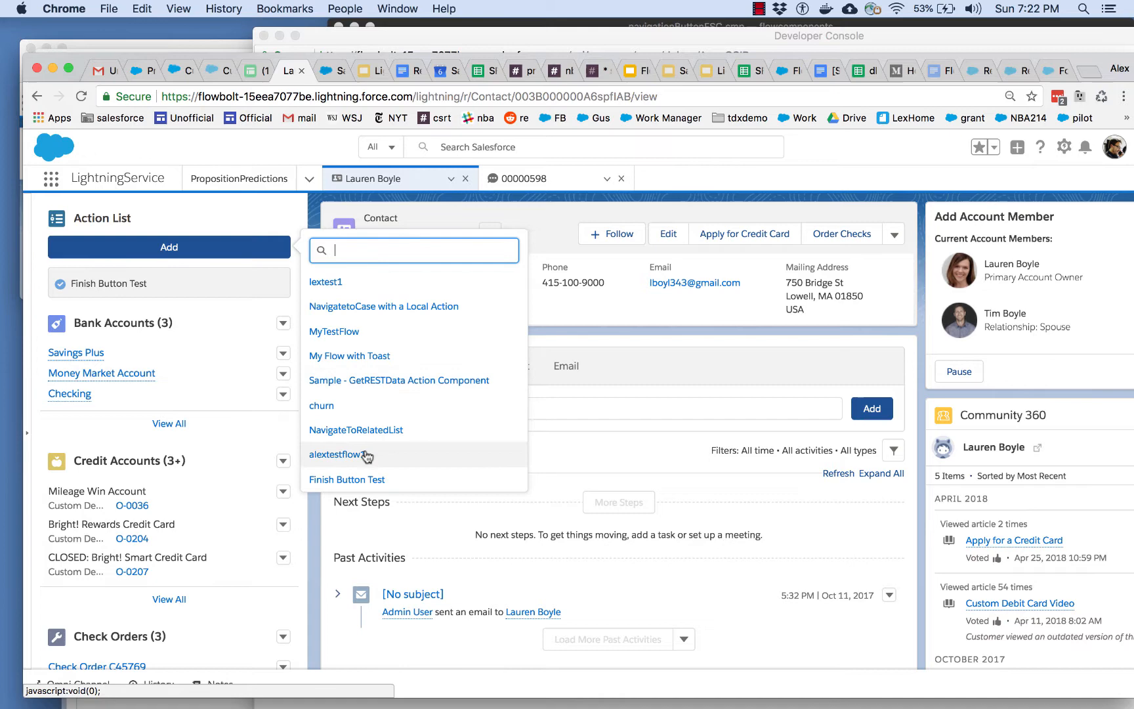
left_click(347, 479)
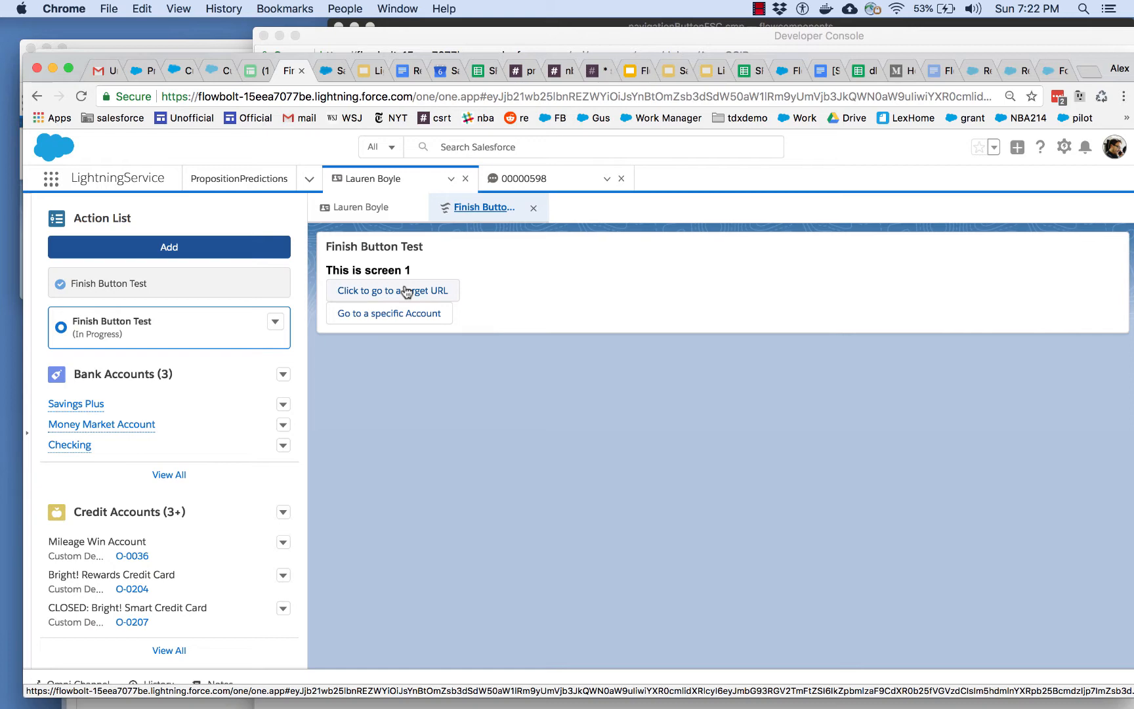
- Use the 'Click to go to a target URL' button, view salesforce.com, then return to the Lightning console
left_click(392, 290)
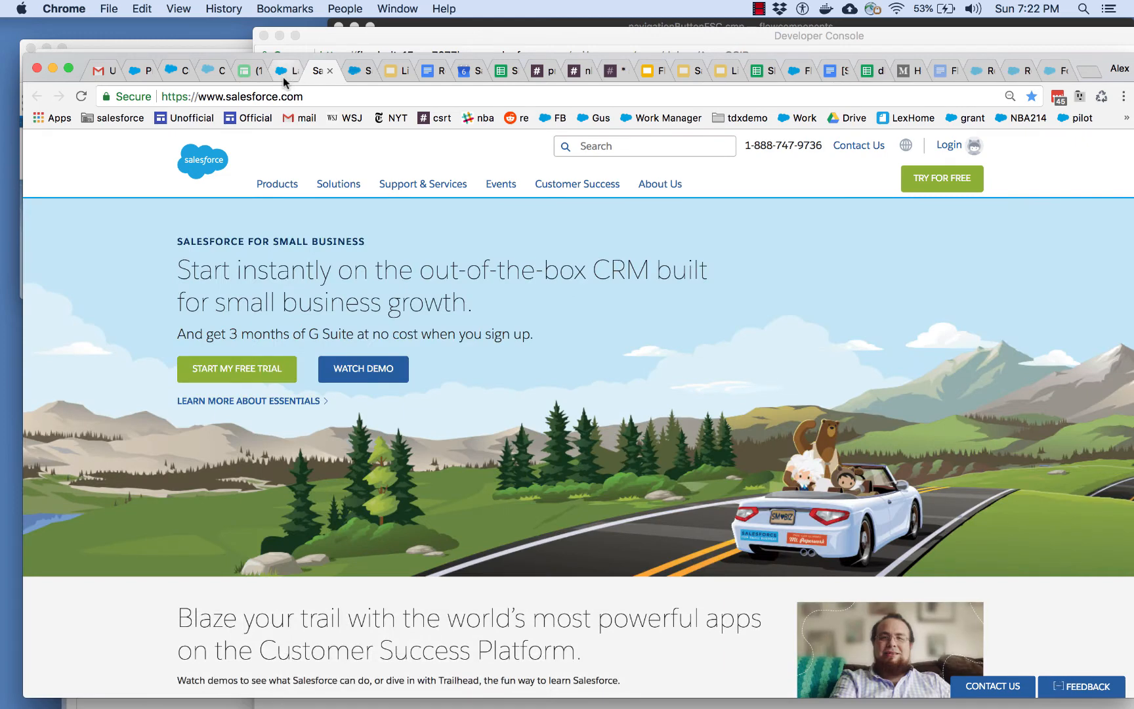
left_click(281, 69)
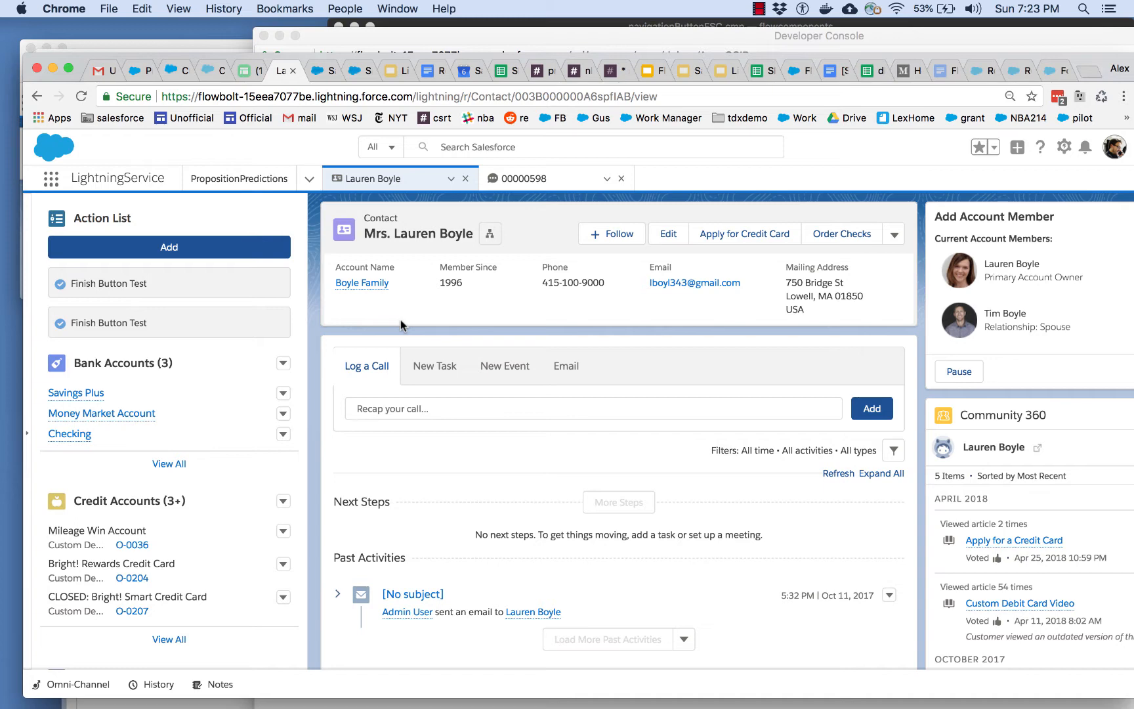
mouse_move(186, 246)
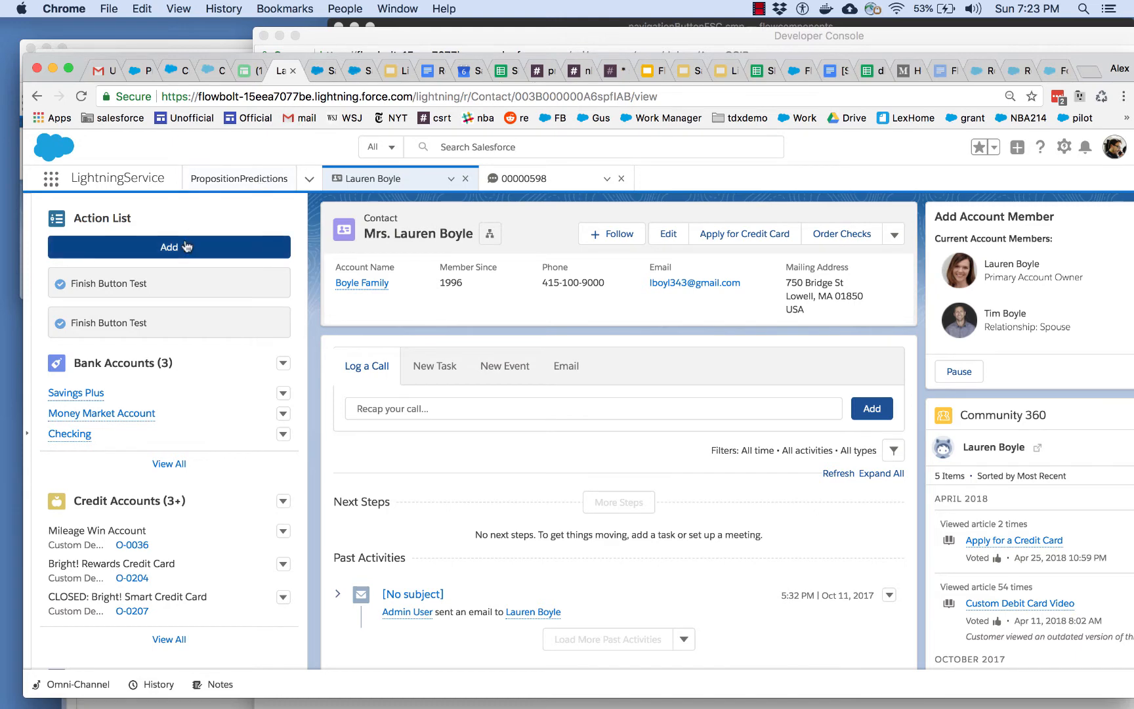
- Rerun Finish Button Test and use 'Go to a specific Account' to reach the Boyle Family account
left_click(168, 247)
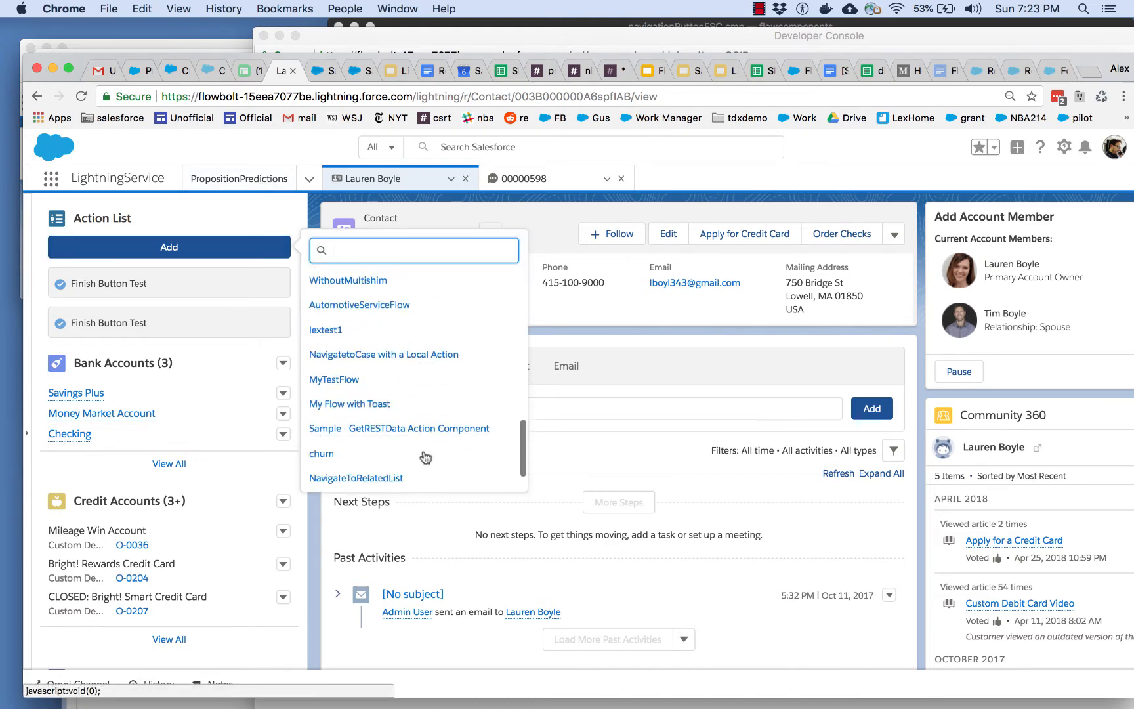
scroll("down", 3)
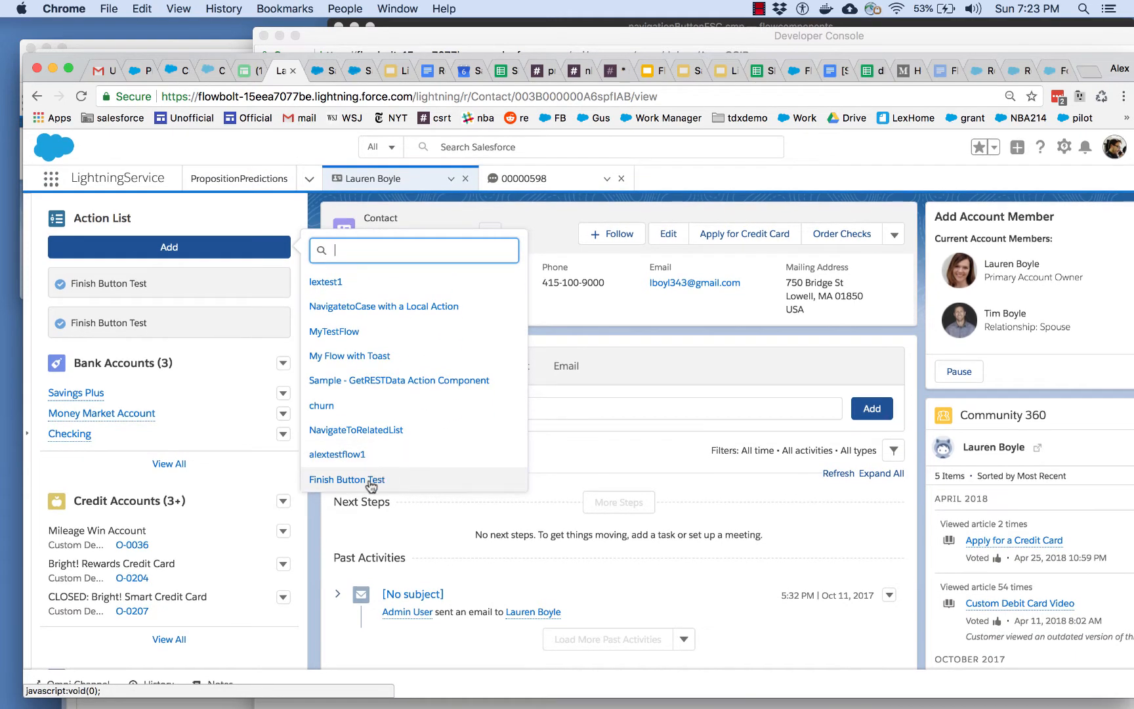
left_click(346, 479)
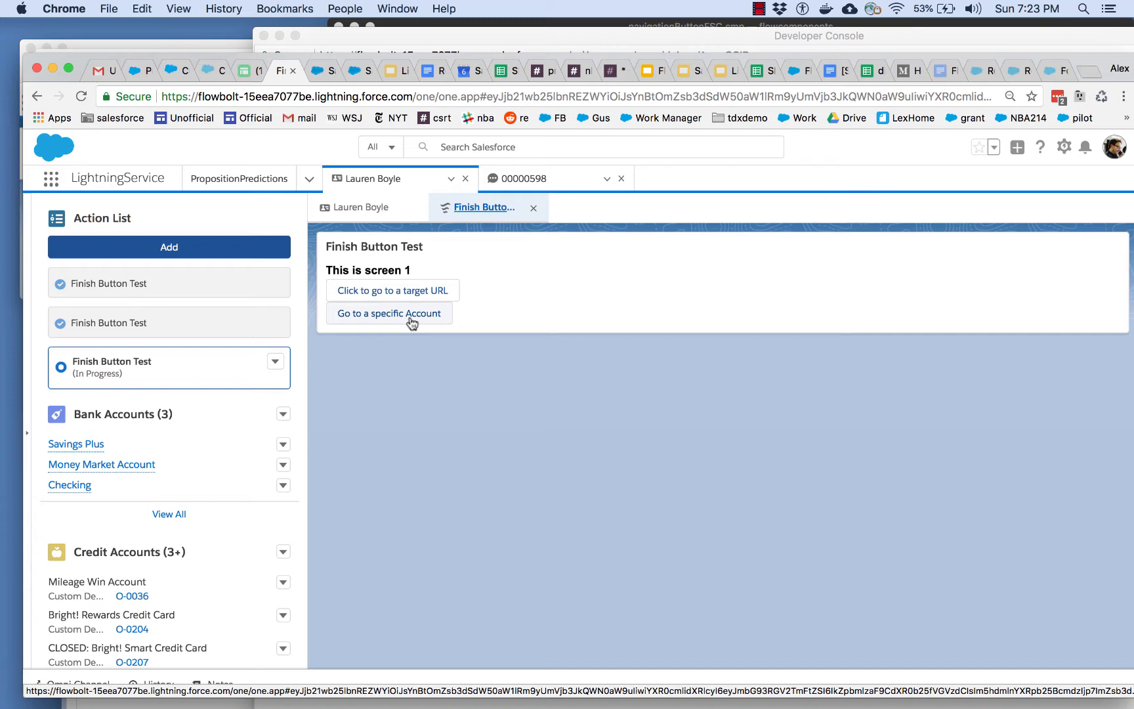
mouse_move(402, 318)
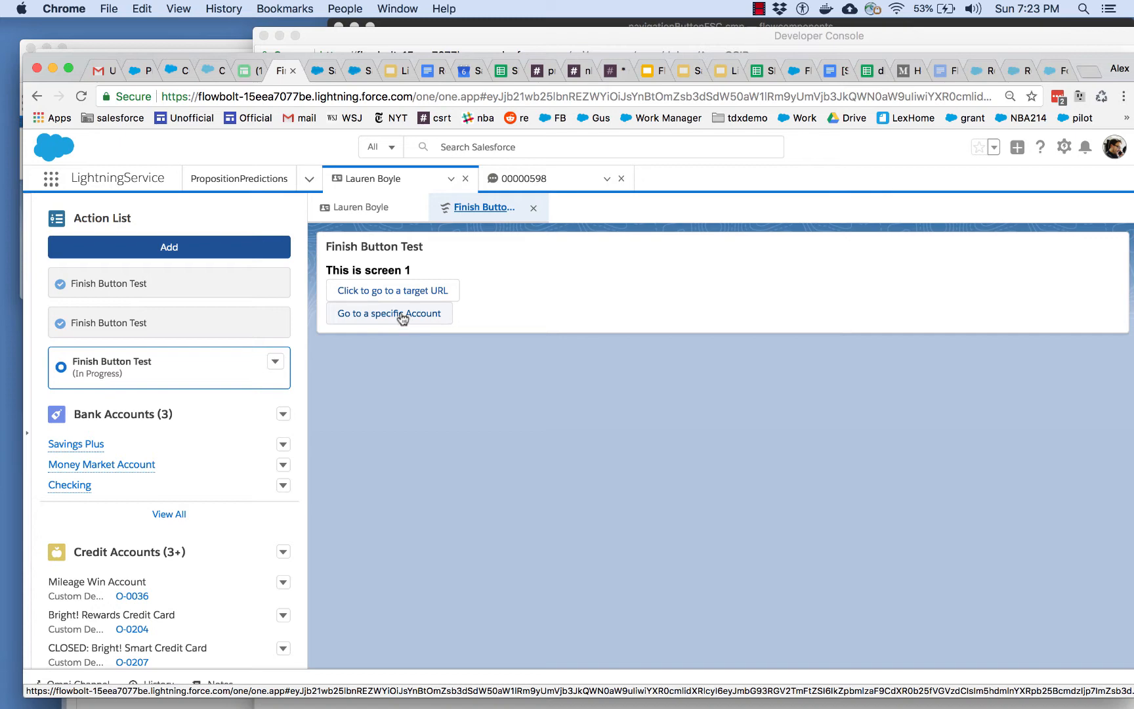
left_click(388, 314)
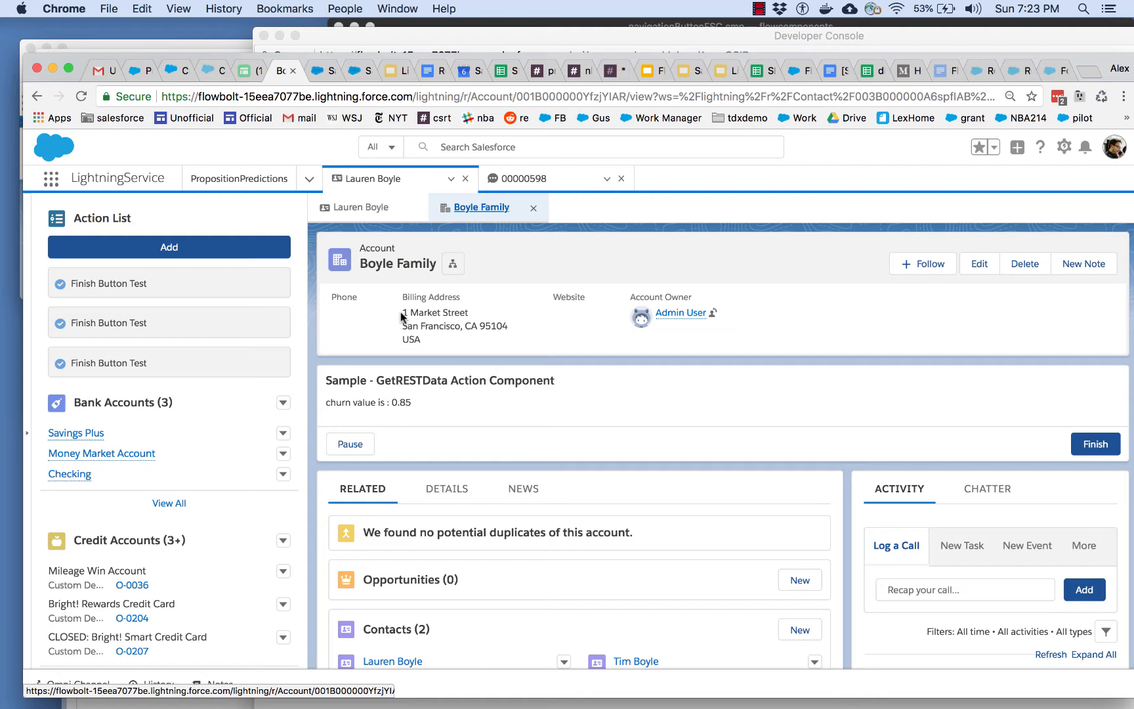
mouse_move(101, 296)
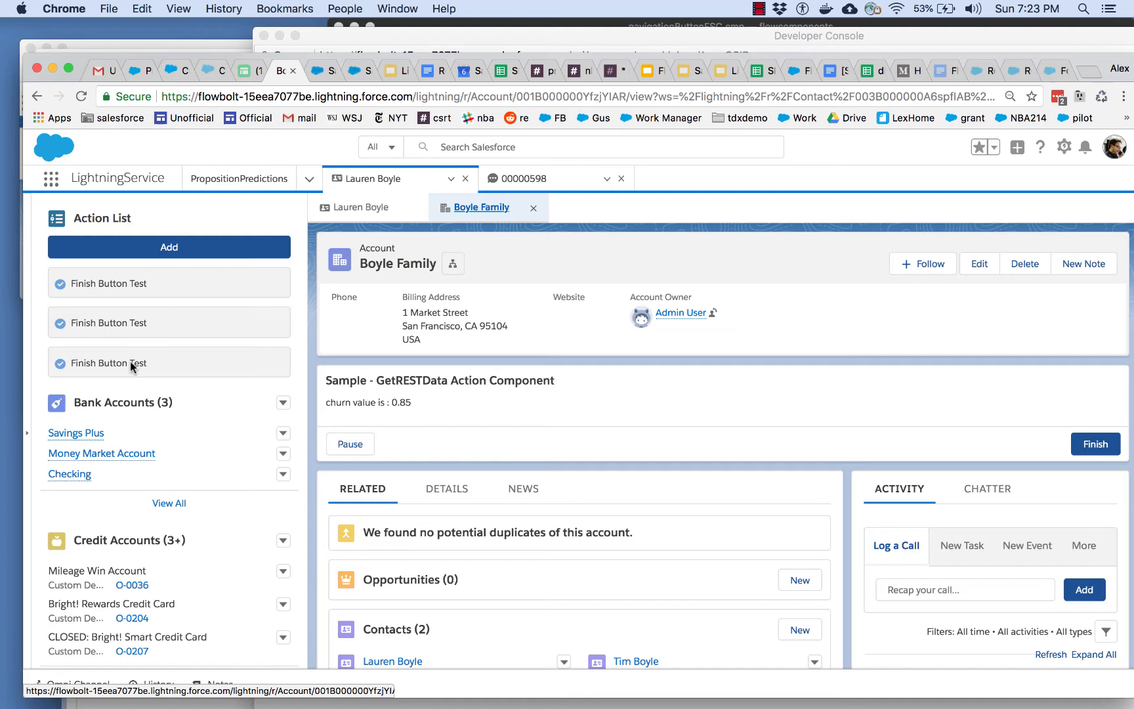
mouse_move(174, 345)
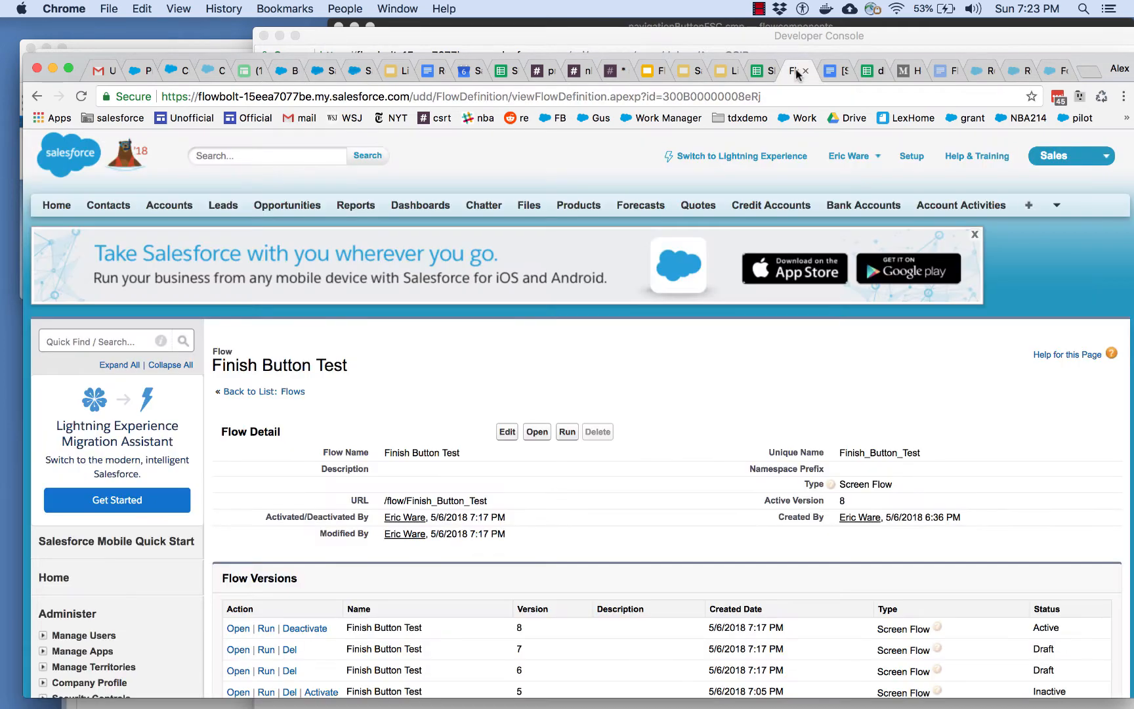
- Open the active version of Finish Button Test in Flow Designer
left_click(537, 432)
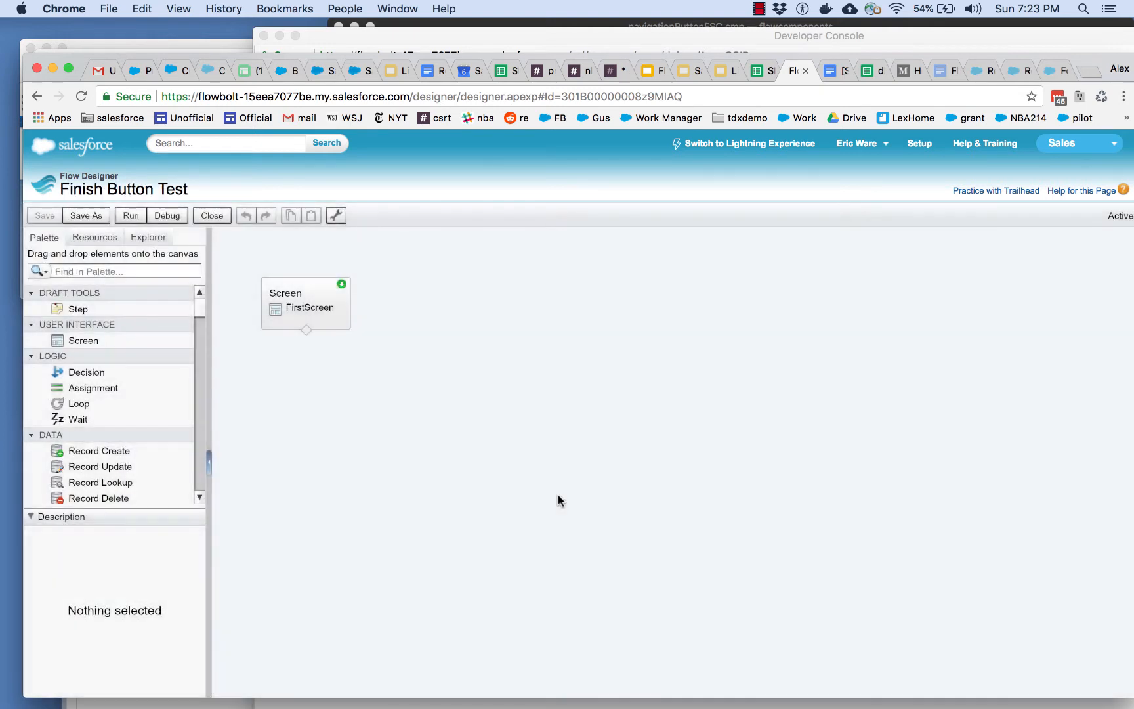
mouse_move(394, 289)
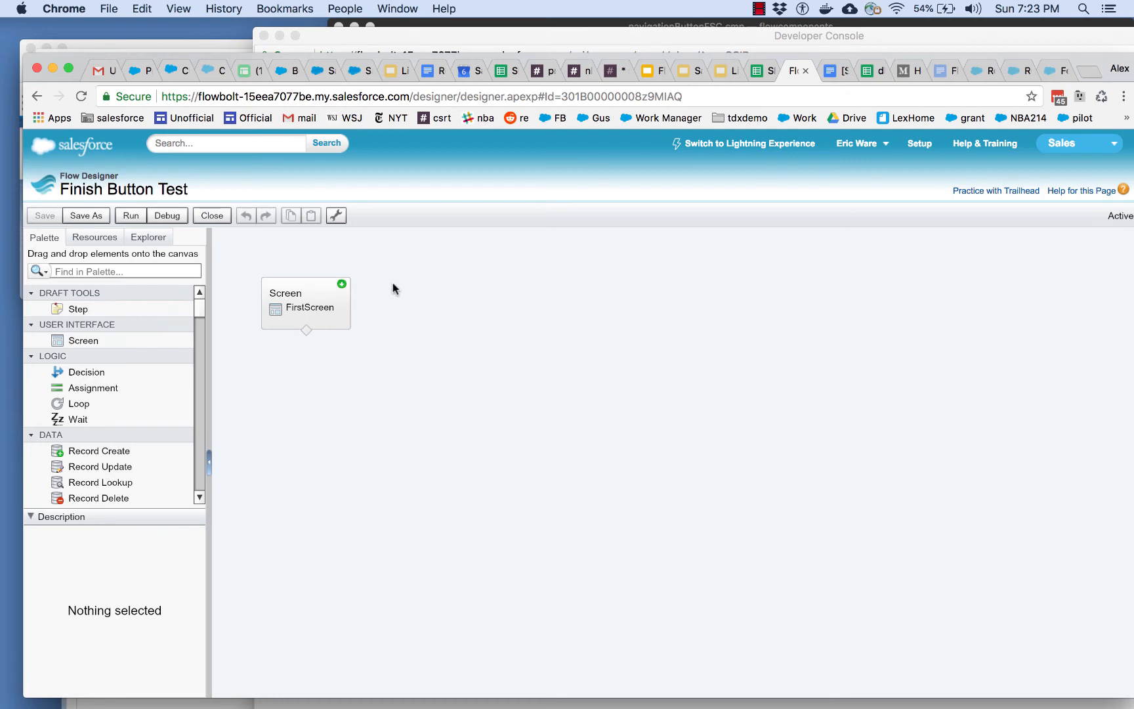
mouse_move(385, 324)
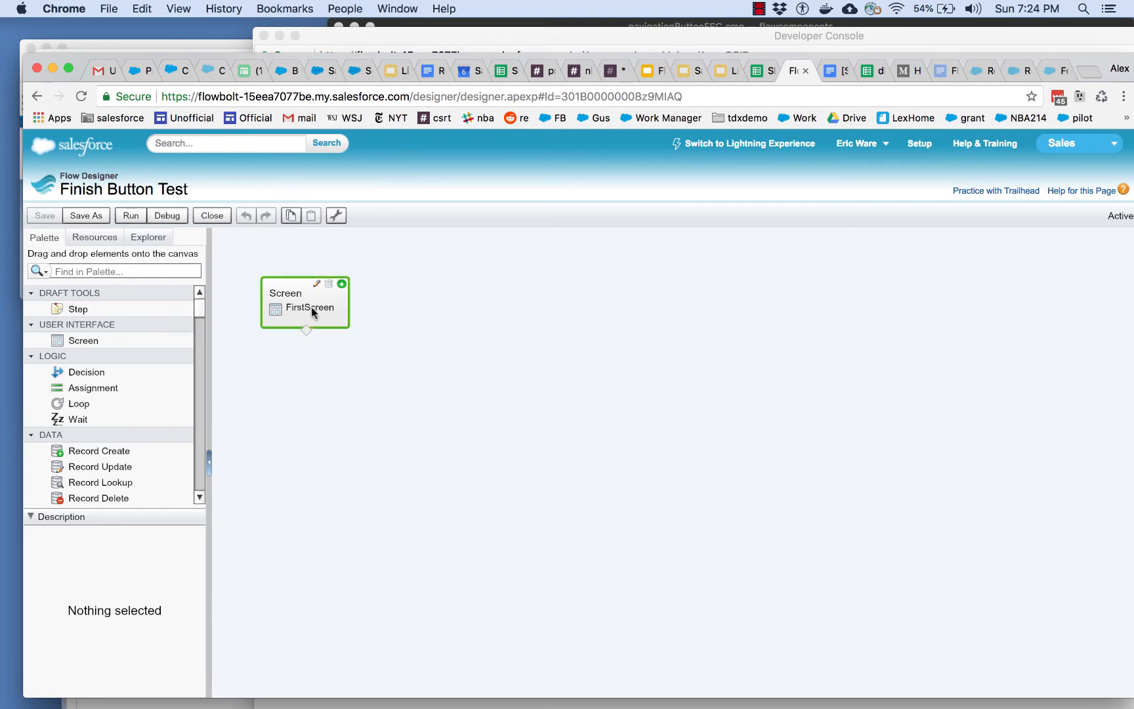
- Review FirstScreen's FinishWithURL navigationButtonFSC settings: target type URL and finish navigation type
double_click(306, 302)
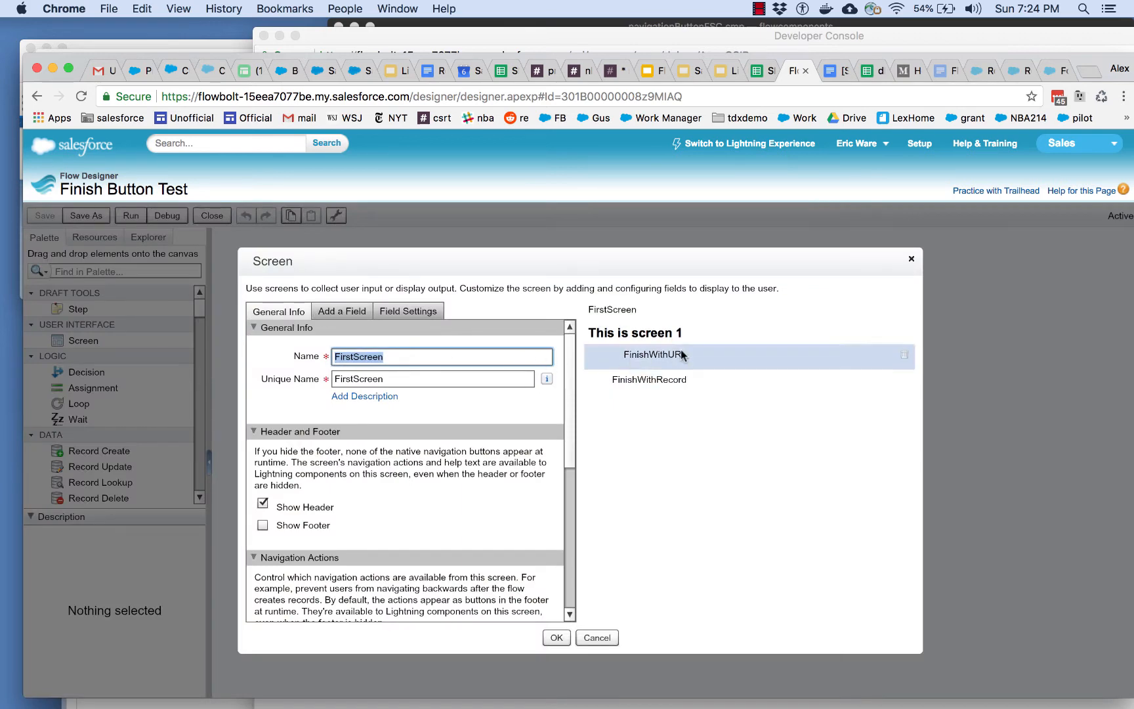
left_click(655, 356)
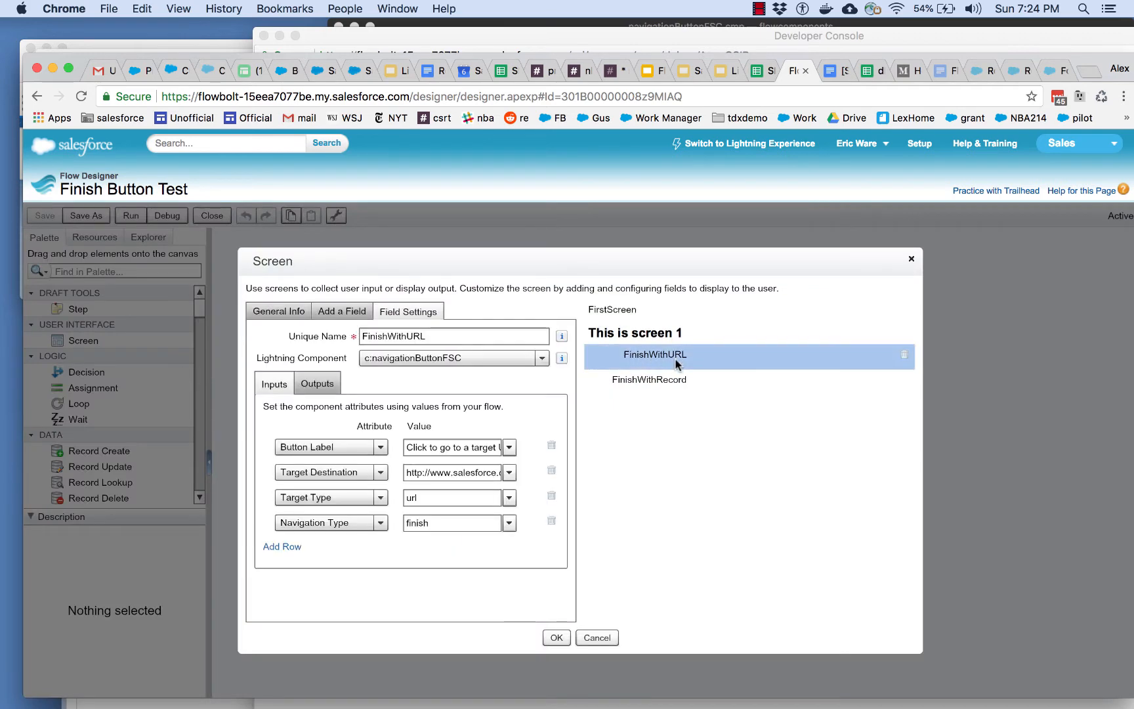
left_click(649, 380)
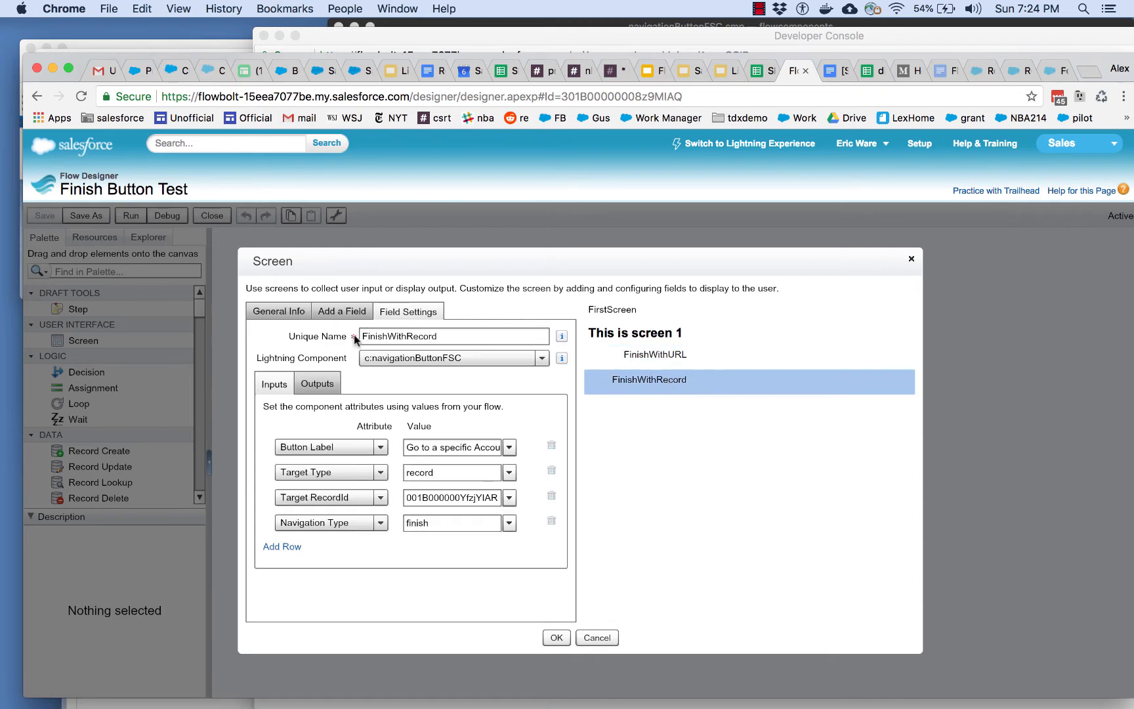
left_click(341, 312)
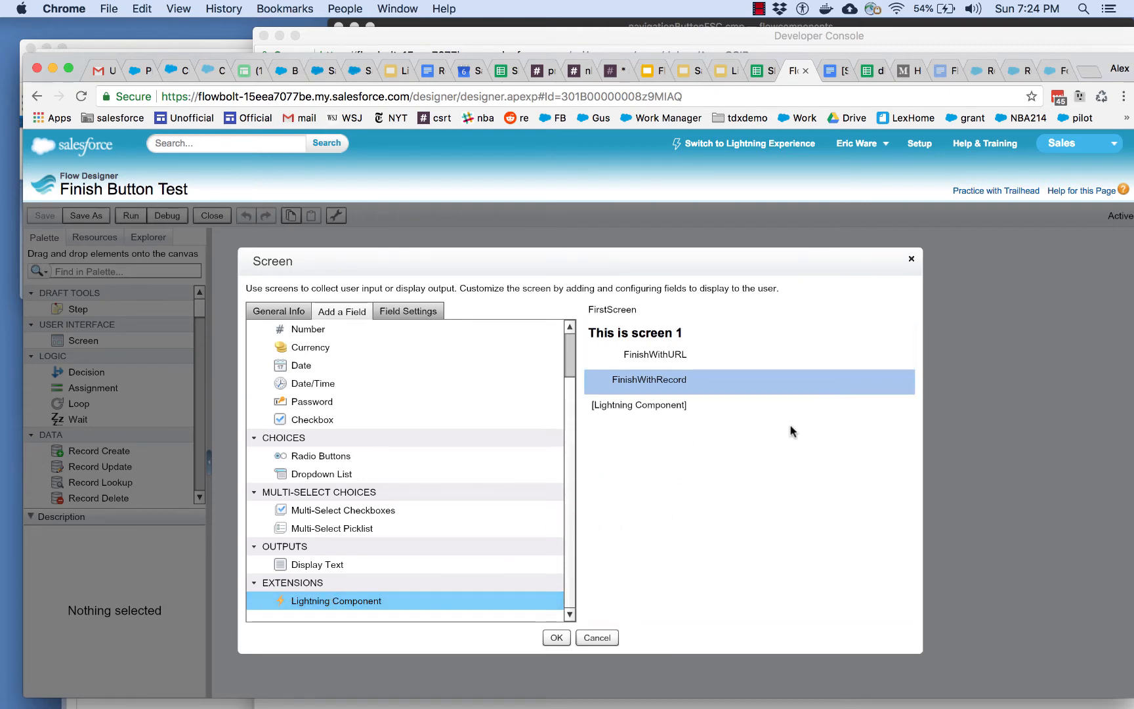
left_click(655, 354)
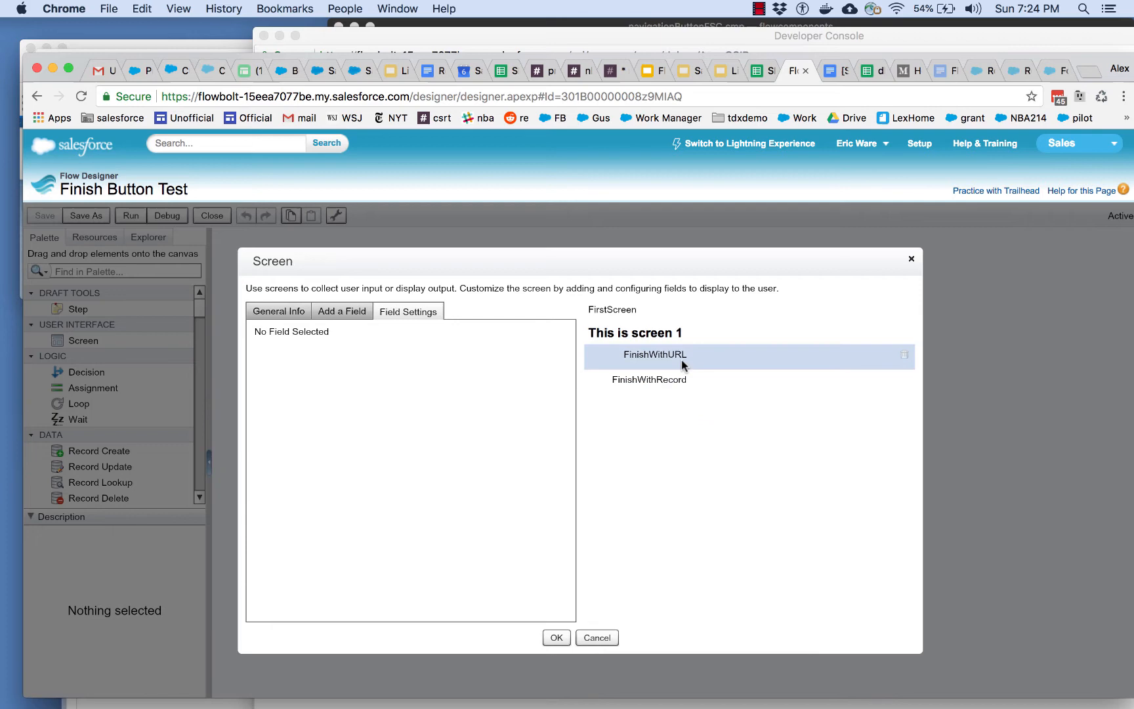
left_click(654, 356)
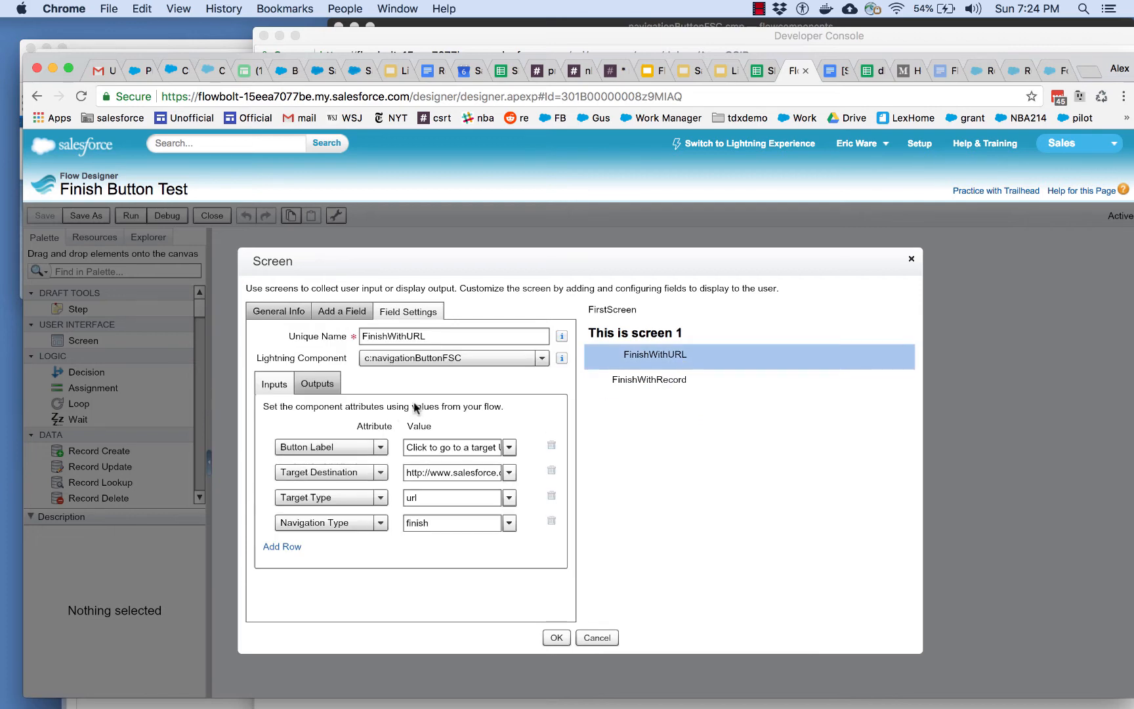
mouse_move(396, 545)
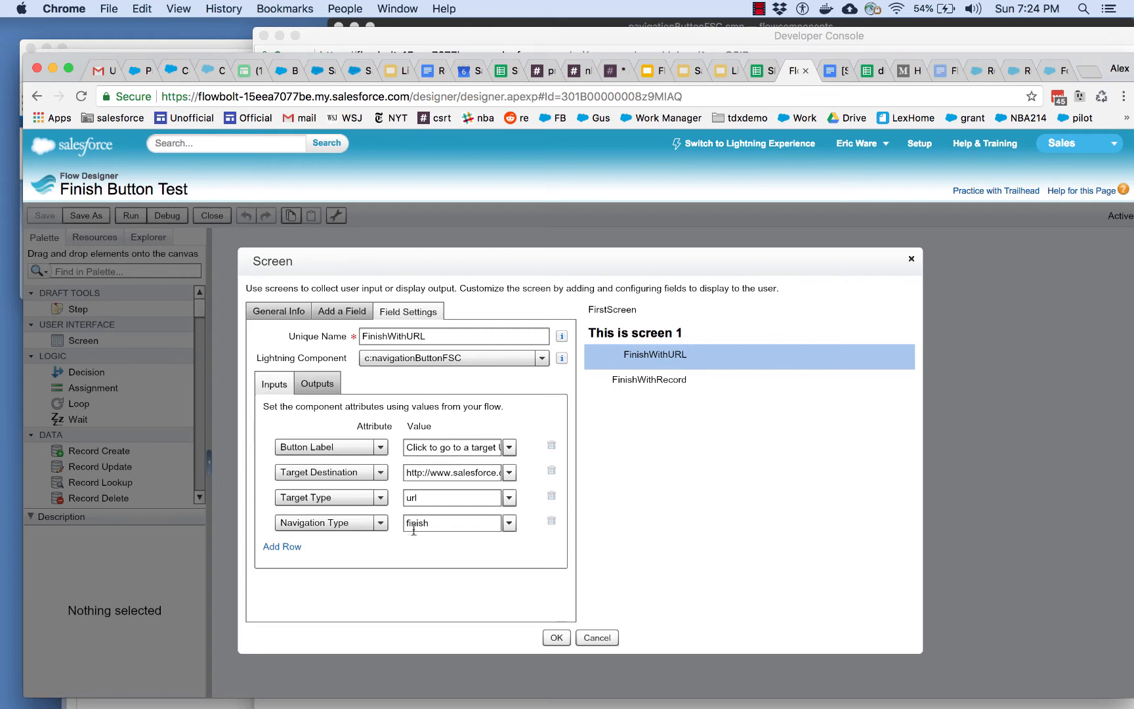
left_click(452, 448)
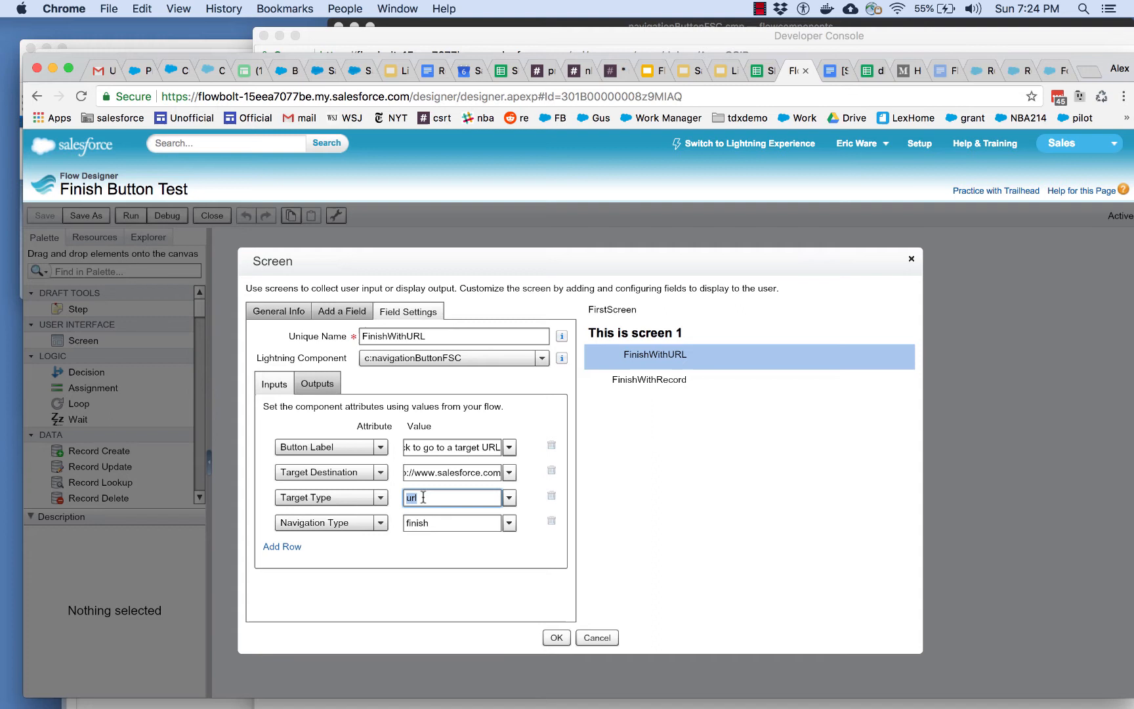
mouse_move(648, 380)
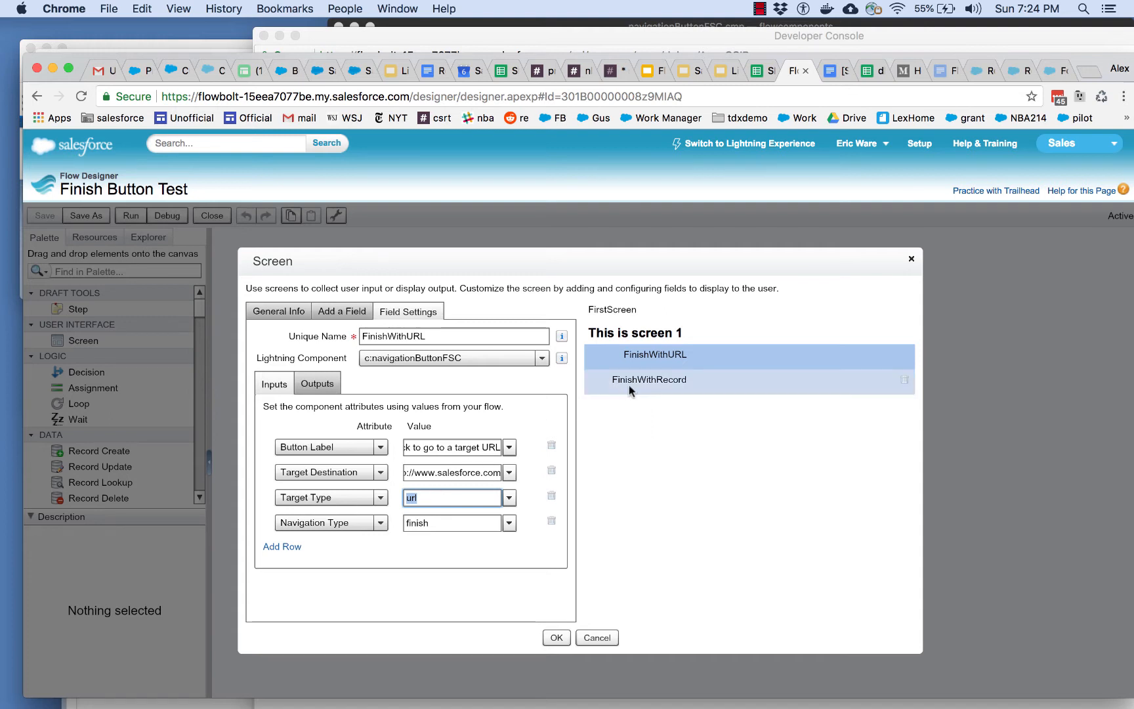
- Review the FinishWithRecord button's Account record target and finish navigation, then confirm the screen with OK
left_click(649, 379)
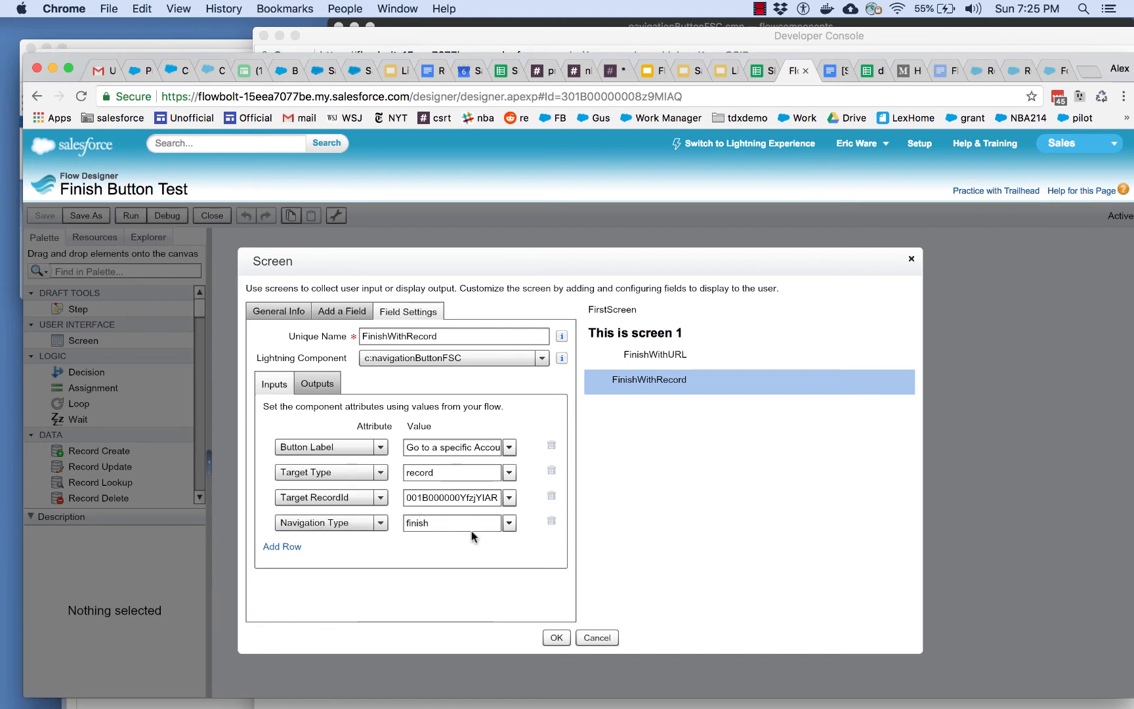
mouse_move(488, 552)
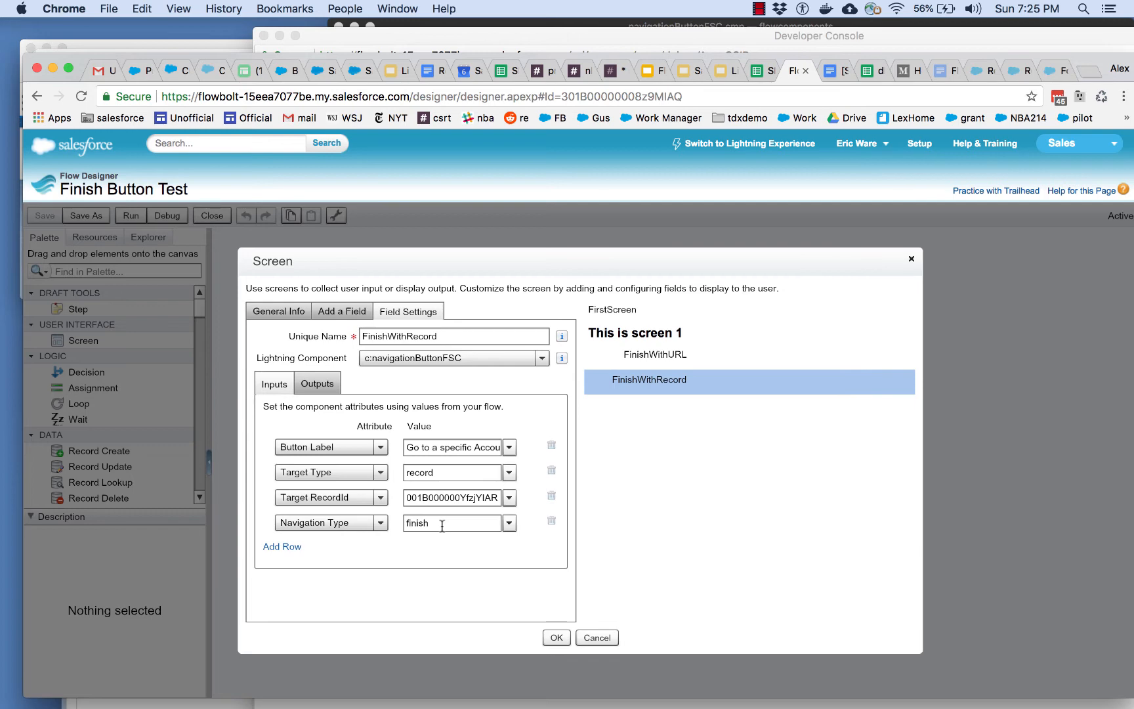
left_click(555, 637)
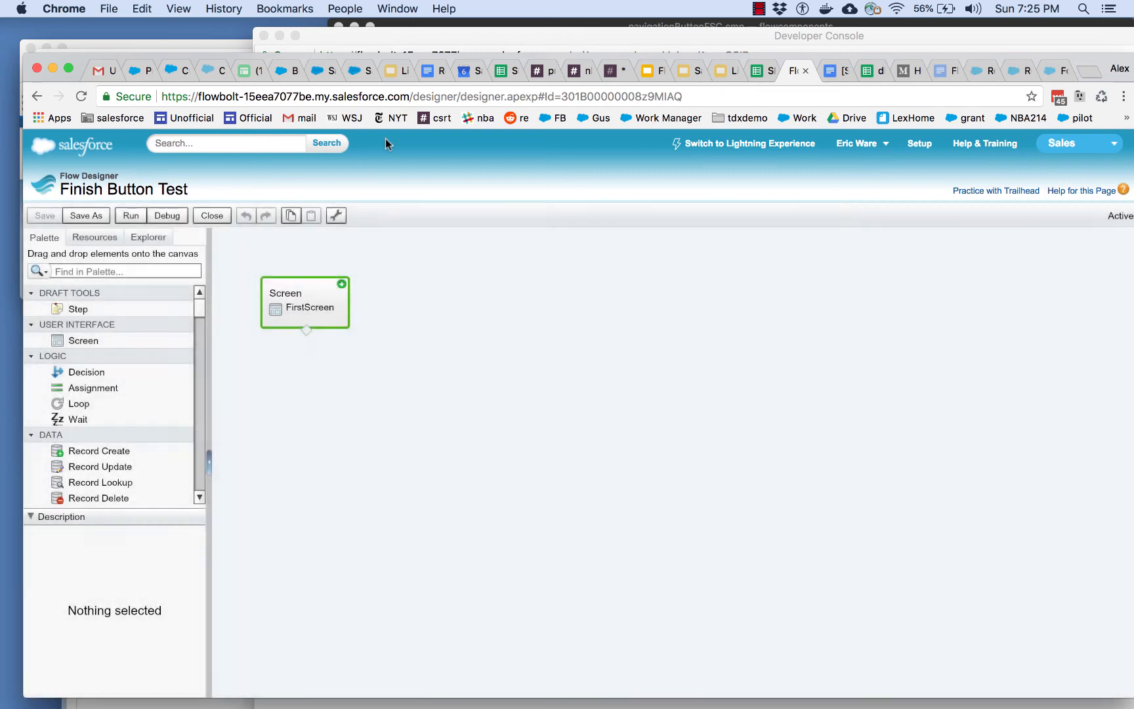
- Back in the Lightning console, launch Finish Button Test again from the Action List
left_click(316, 69)
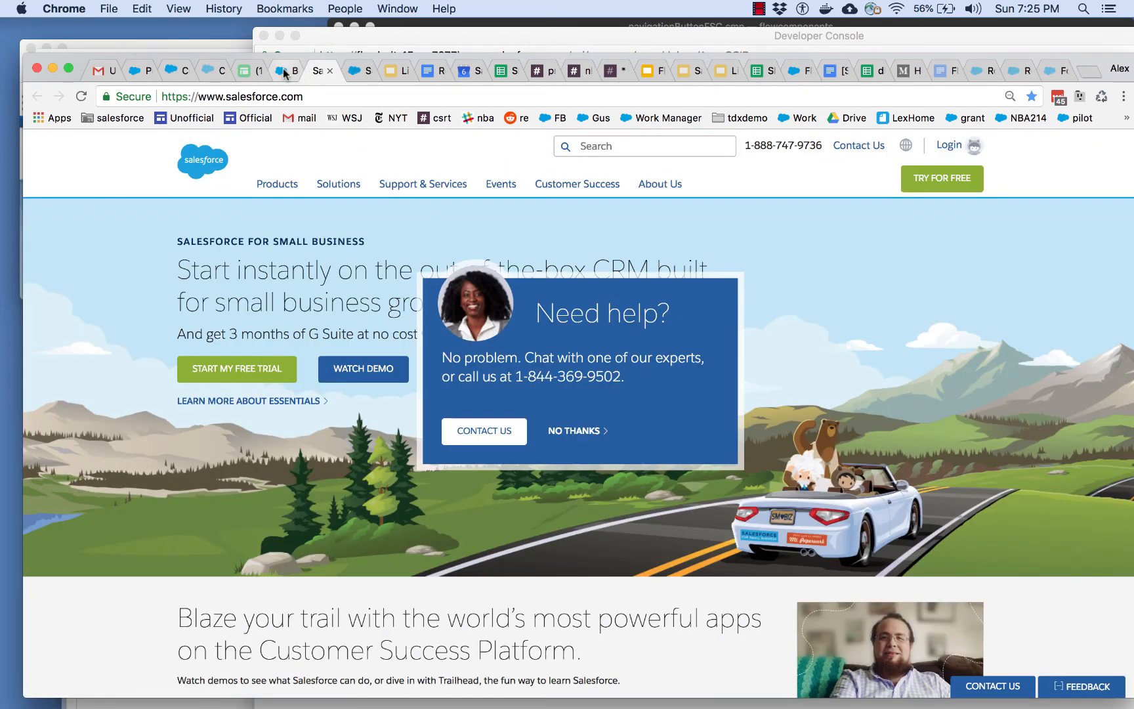
left_click(282, 69)
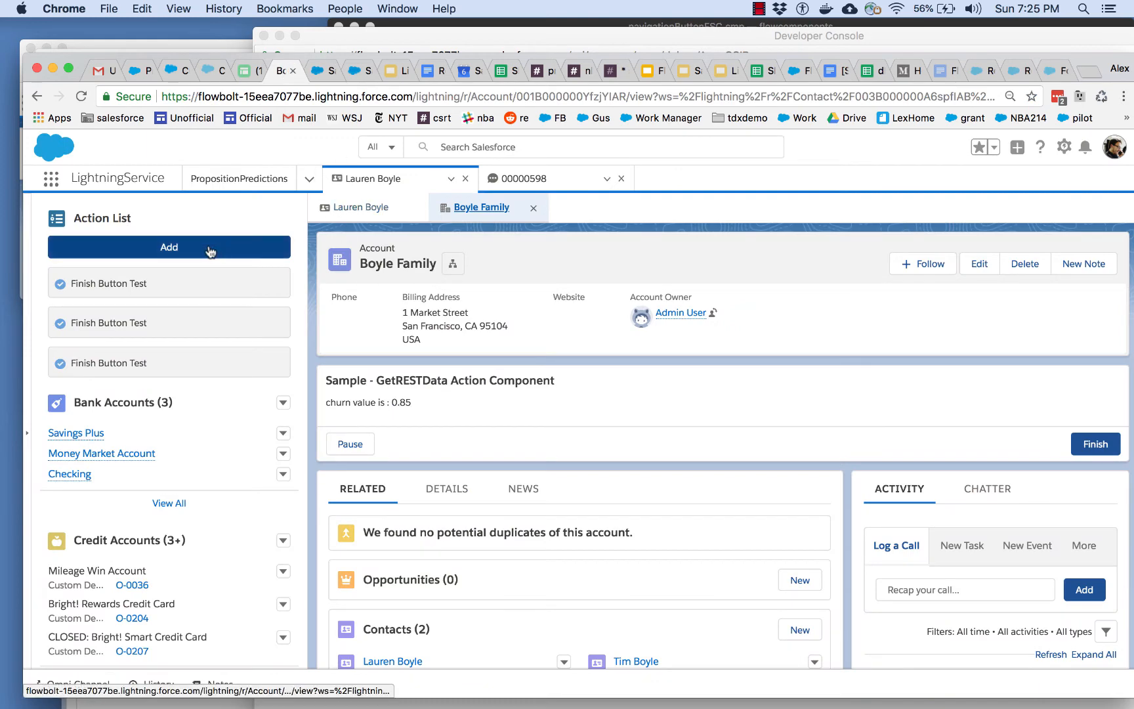
left_click(168, 247)
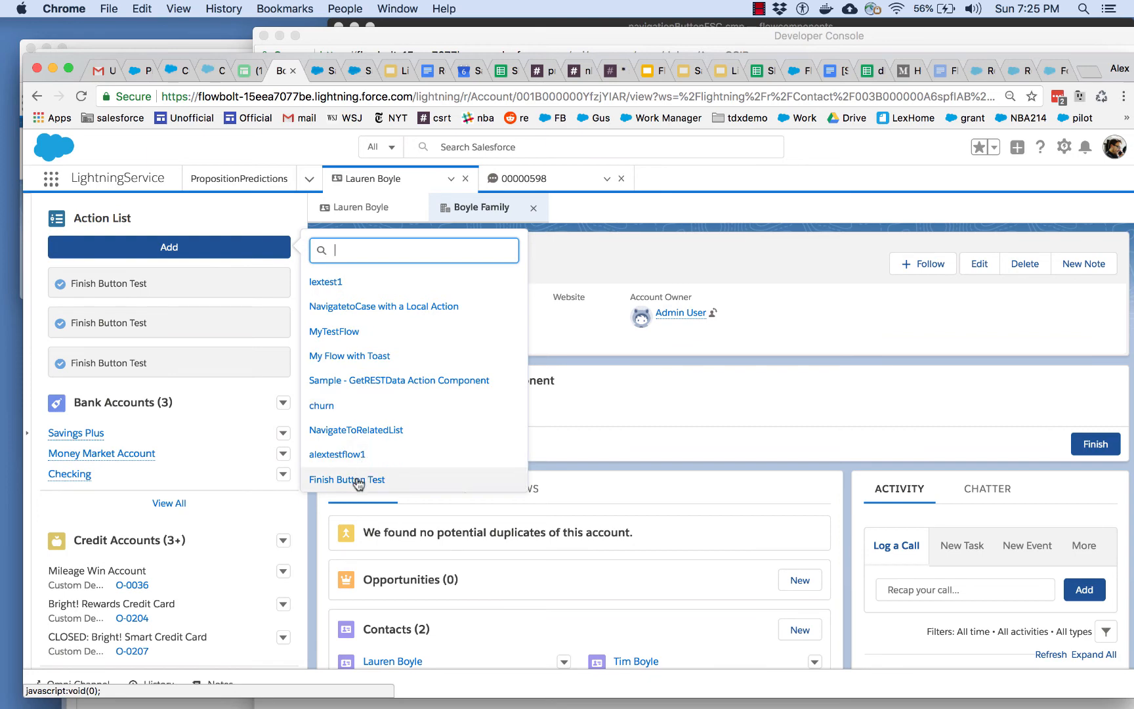
left_click(347, 480)
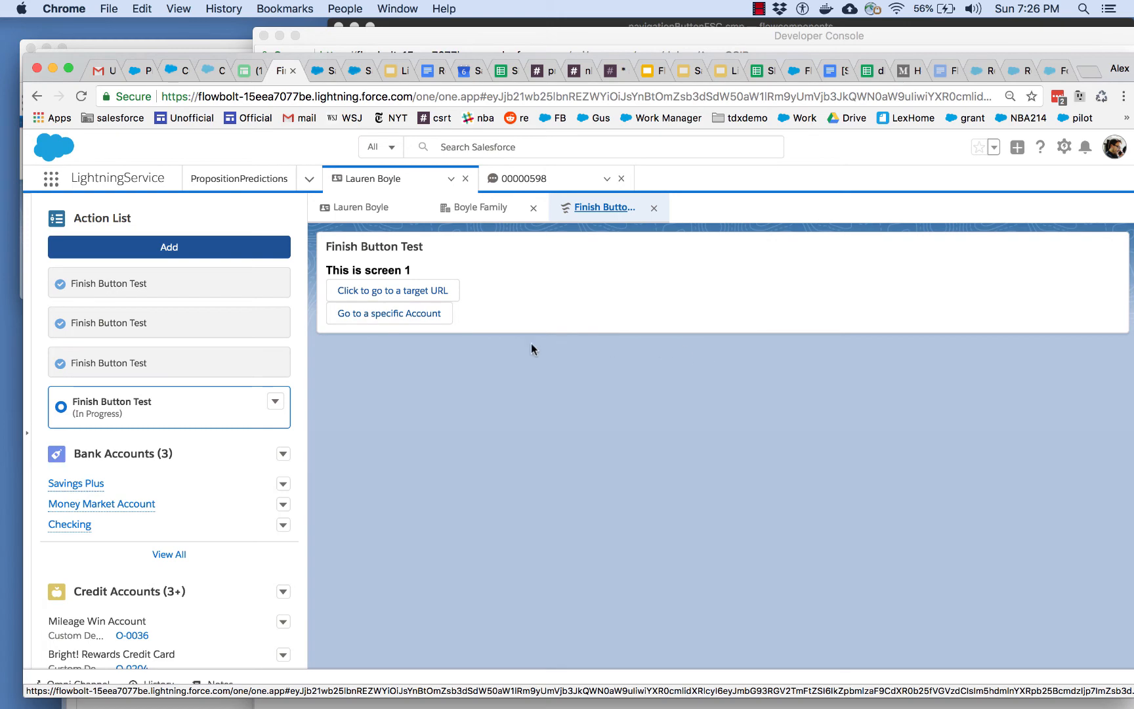
- Return to Flow Designer and reopen FirstScreen's settings to turn off Show Footer
left_click(795, 69)
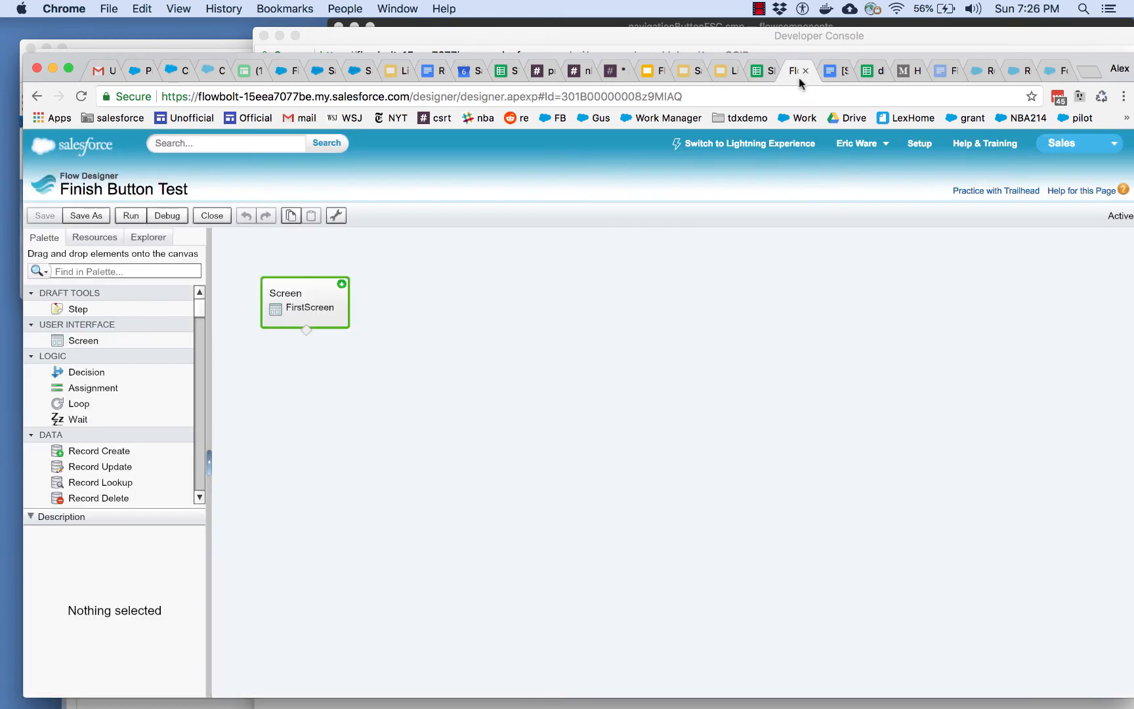
mouse_move(309, 309)
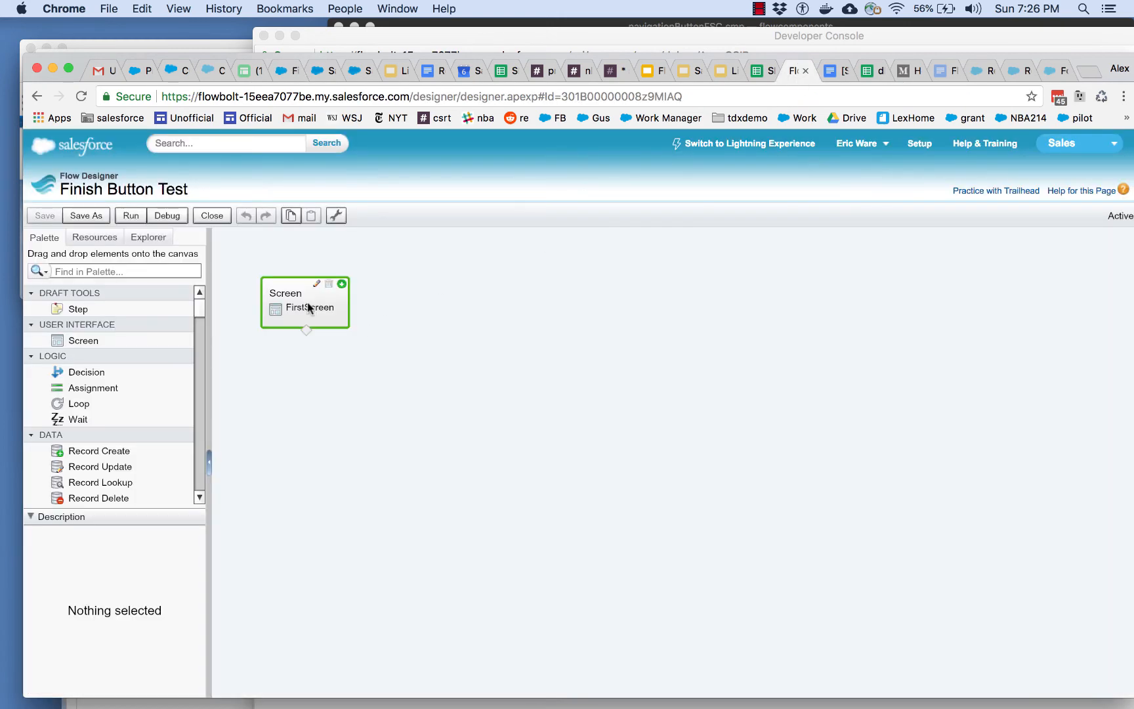
double_click(304, 302)
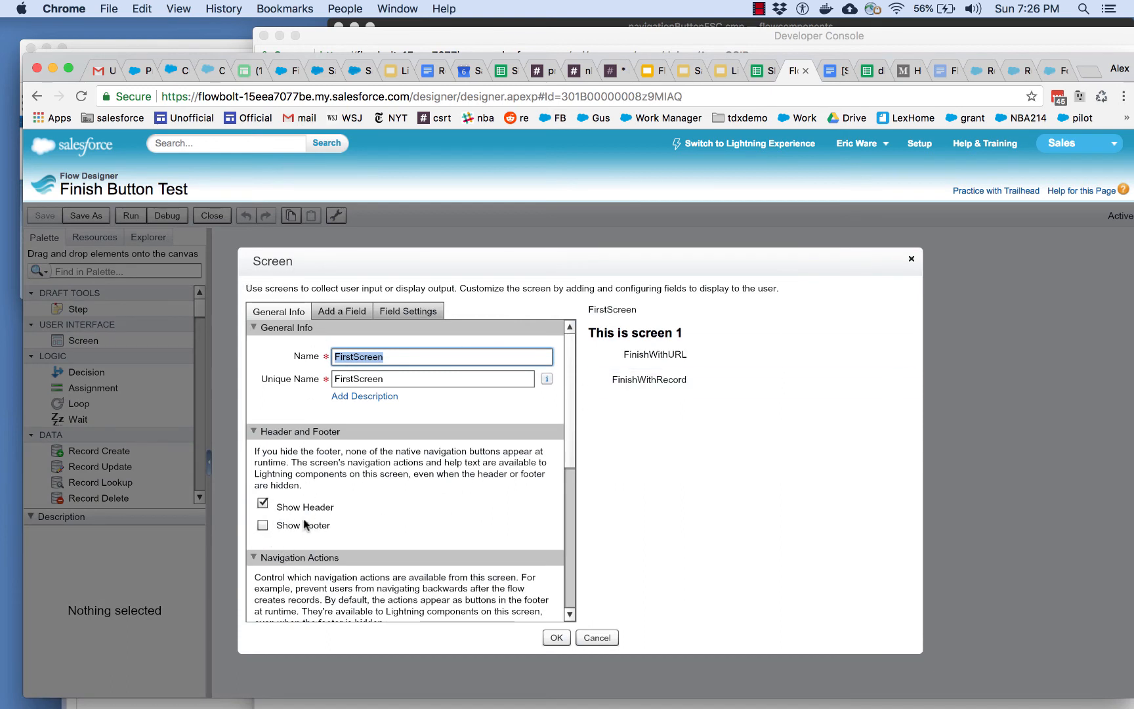
mouse_move(309, 521)
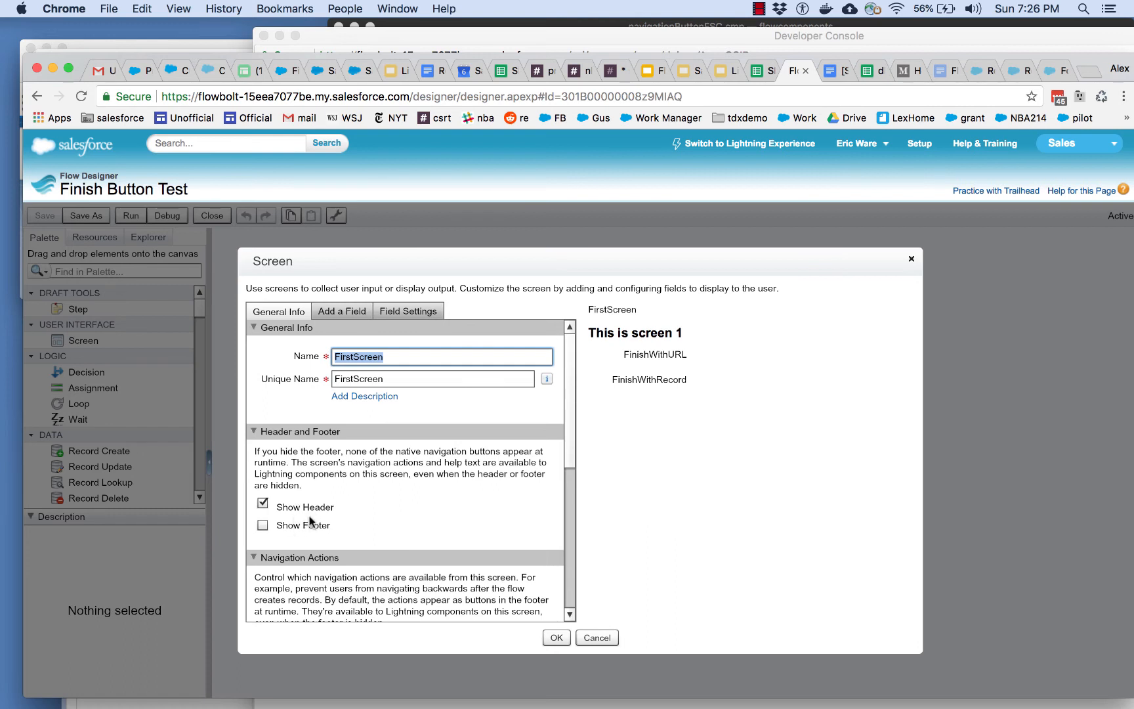
mouse_move(296, 540)
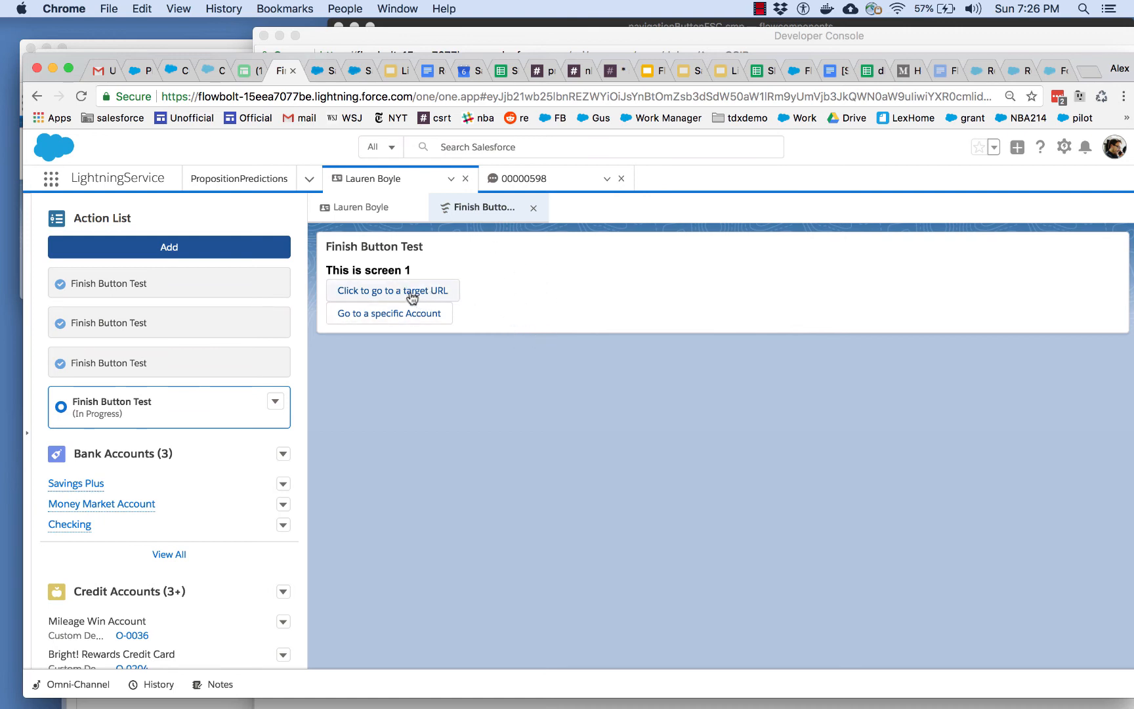
- Finish the running flow via its target-URL button, then start Finish Button Test again from the Action List
left_click(392, 290)
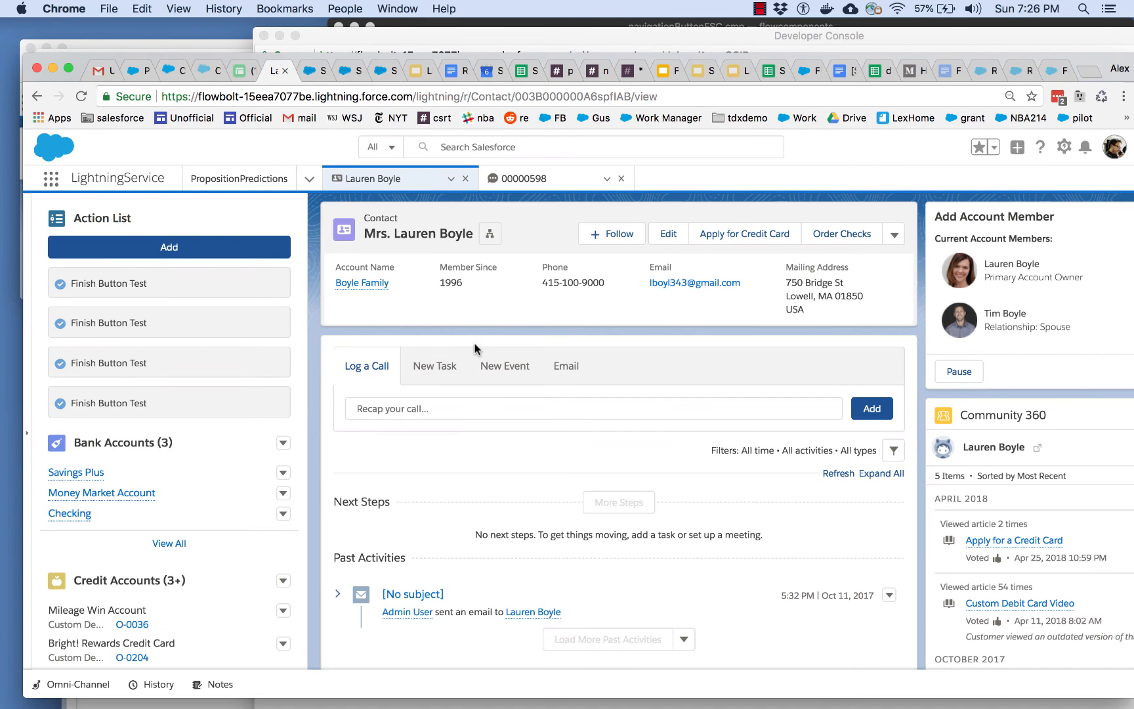
mouse_move(477, 345)
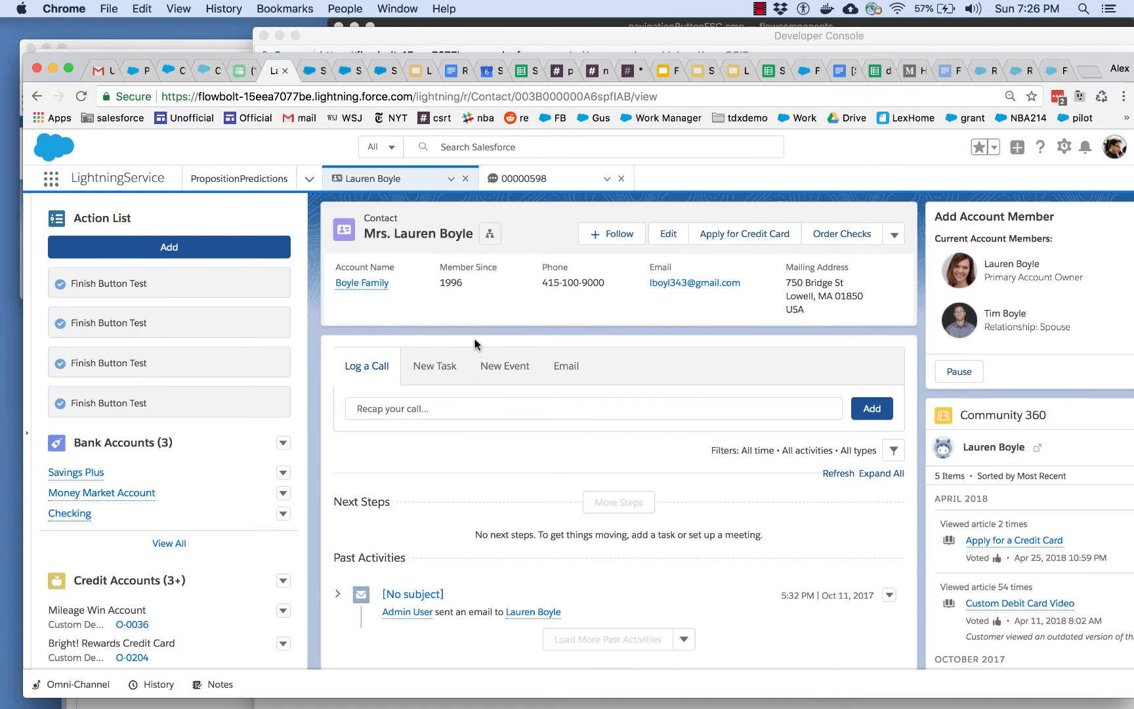
left_click(168, 246)
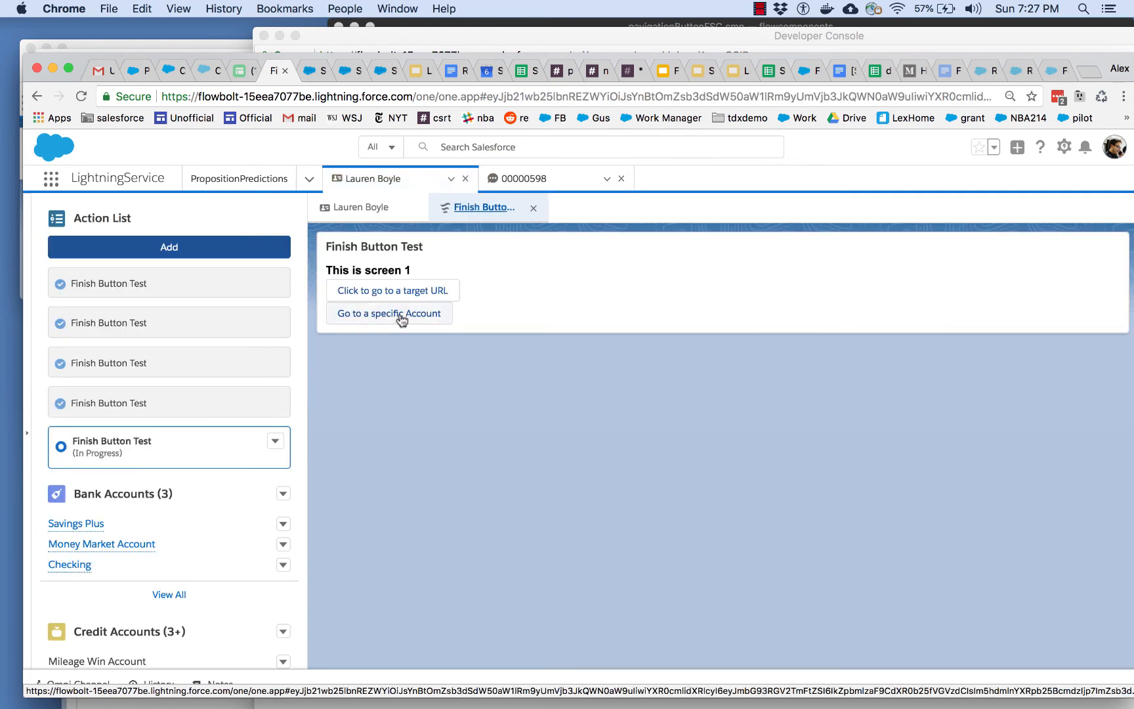
- Finish the flow with 'Go to a specific Account', landing on the Boyle Family account record
left_click(389, 313)
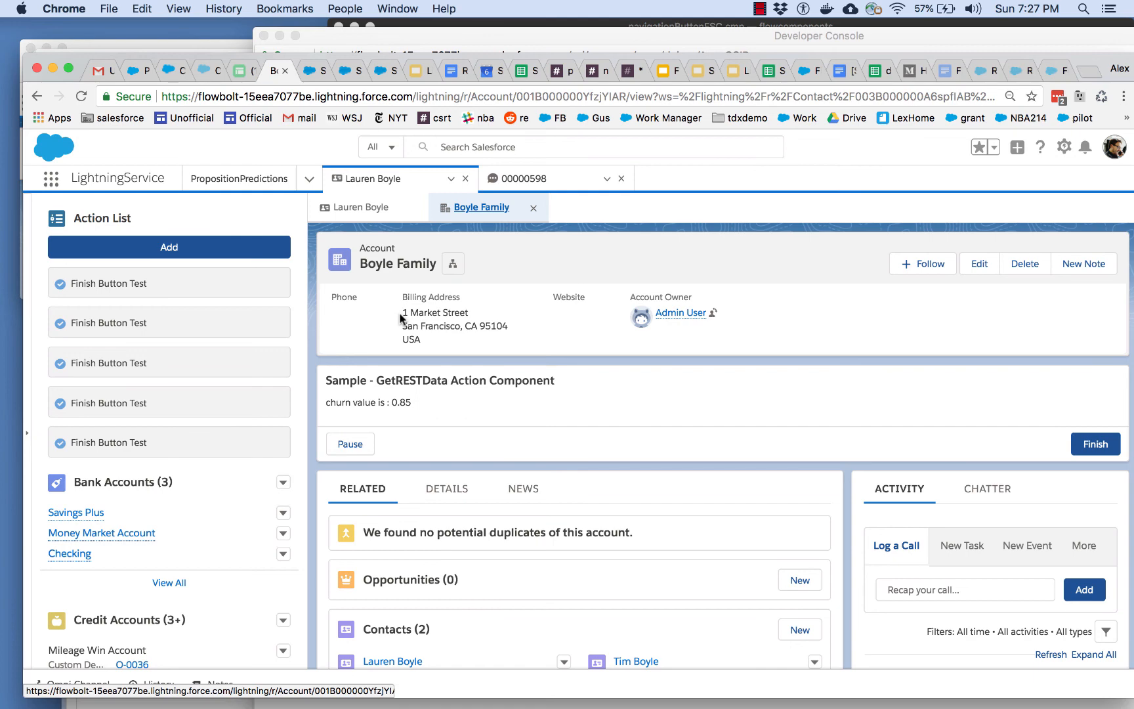
mouse_move(533, 248)
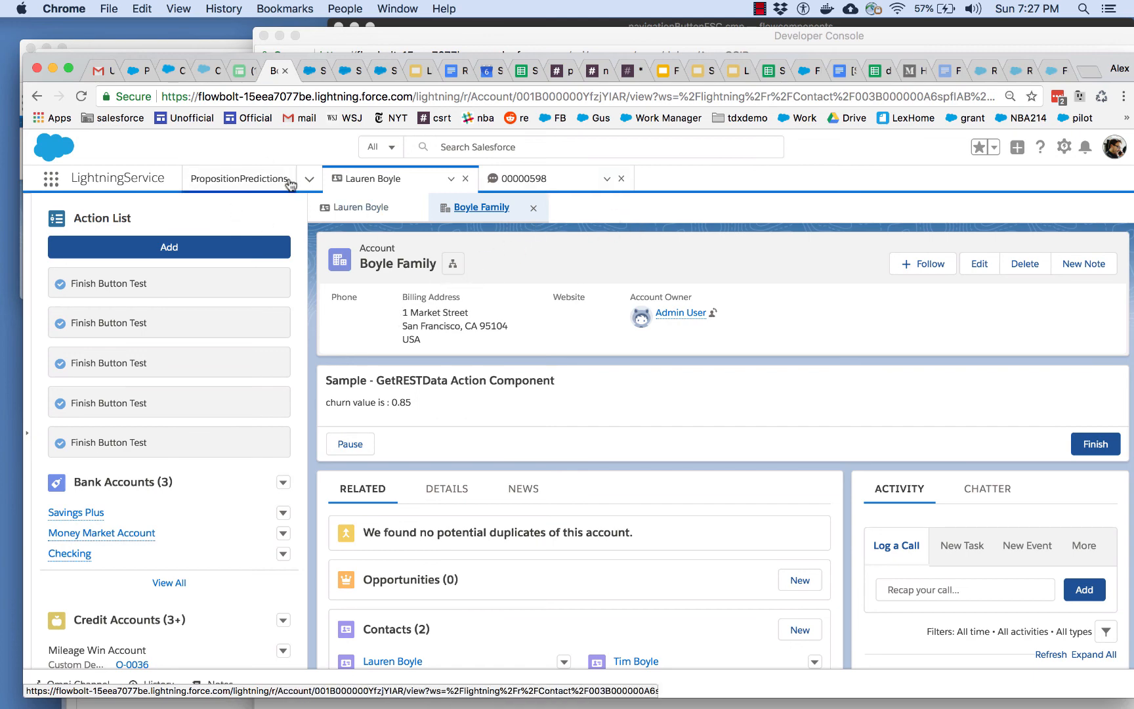
mouse_move(589, 226)
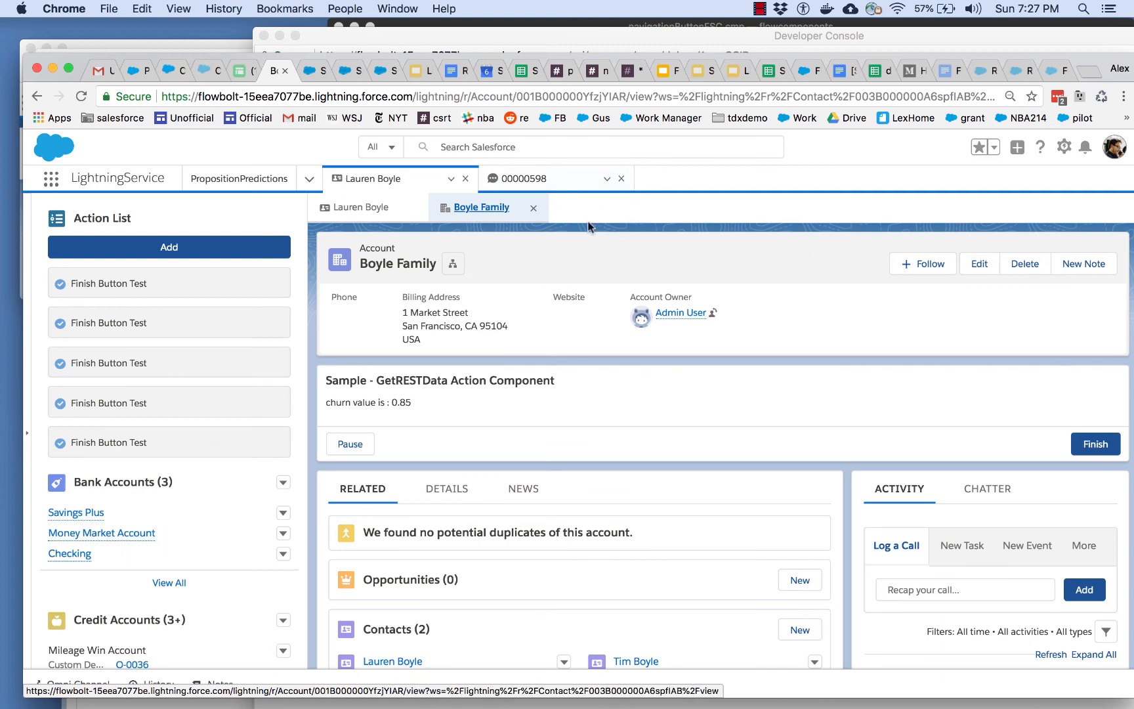
mouse_move(634, 199)
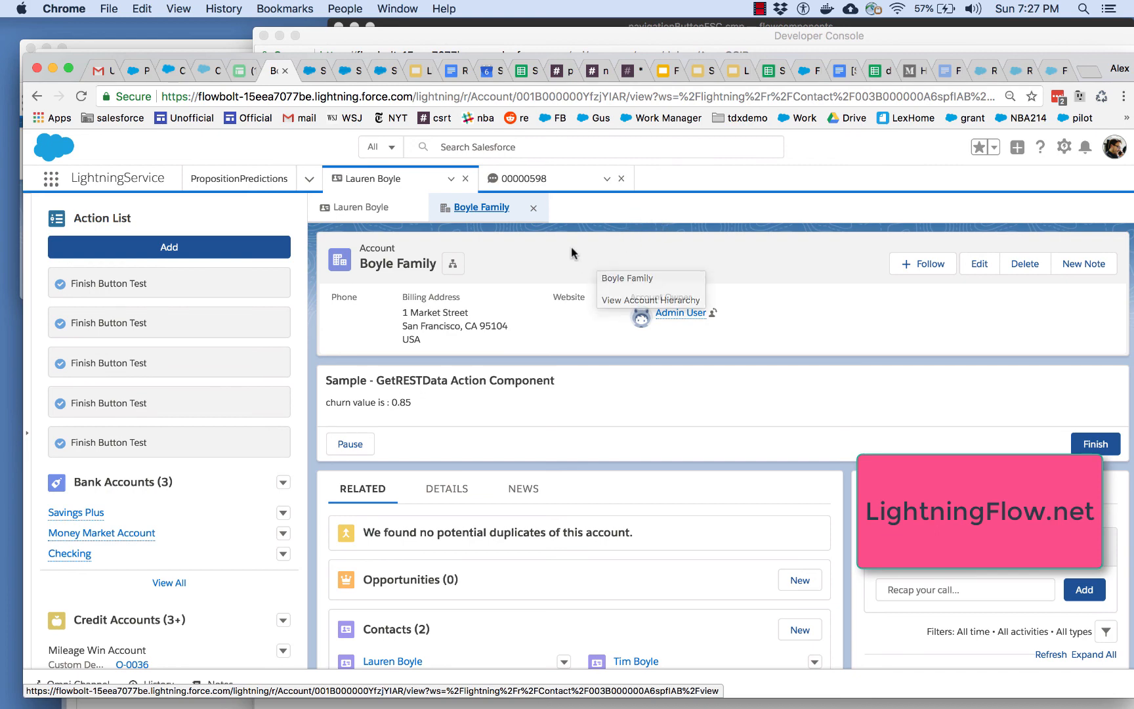
mouse_move(573, 252)
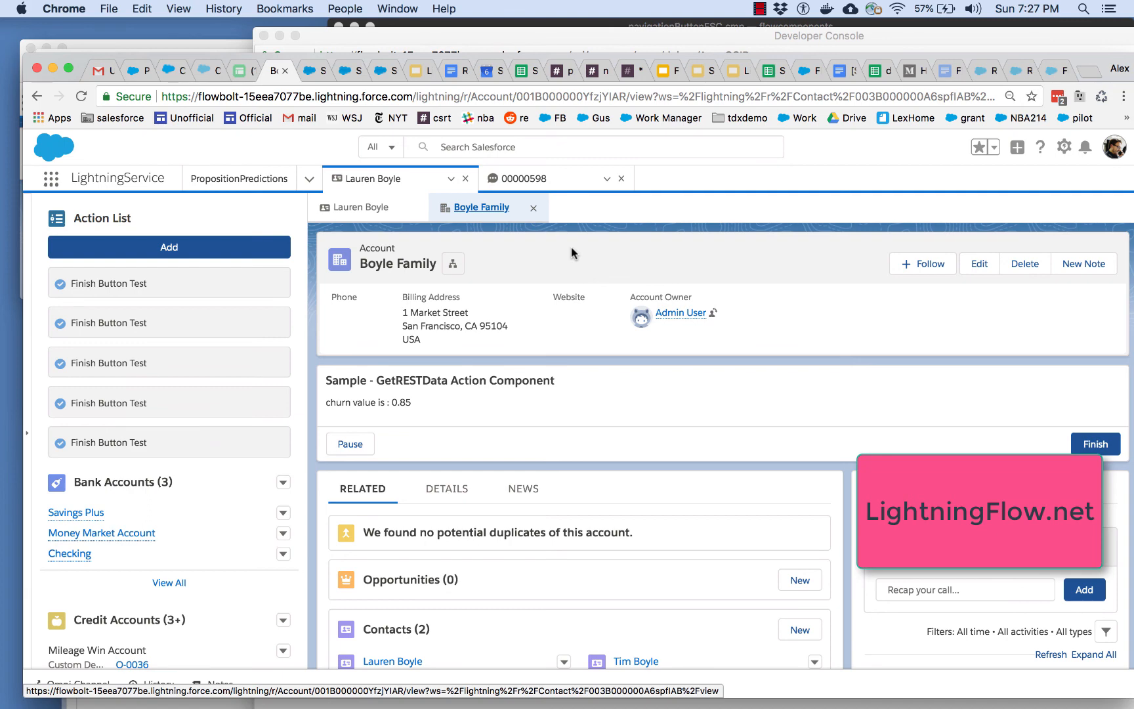
mouse_move(597, 252)
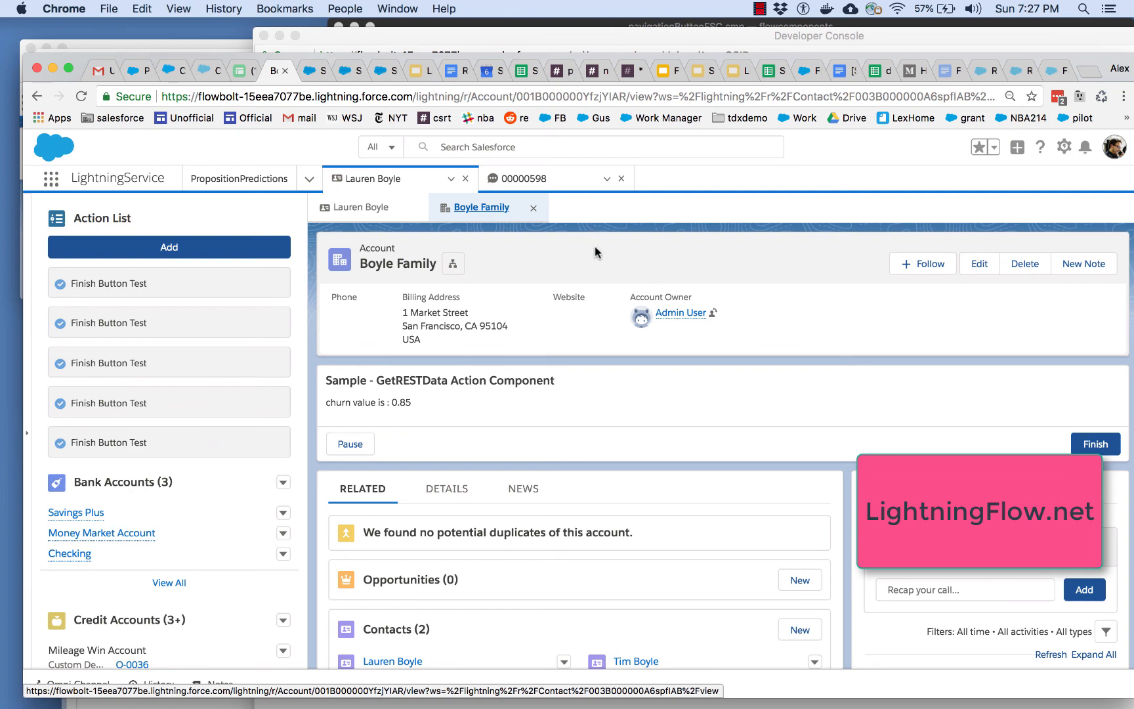
mouse_move(680, 220)
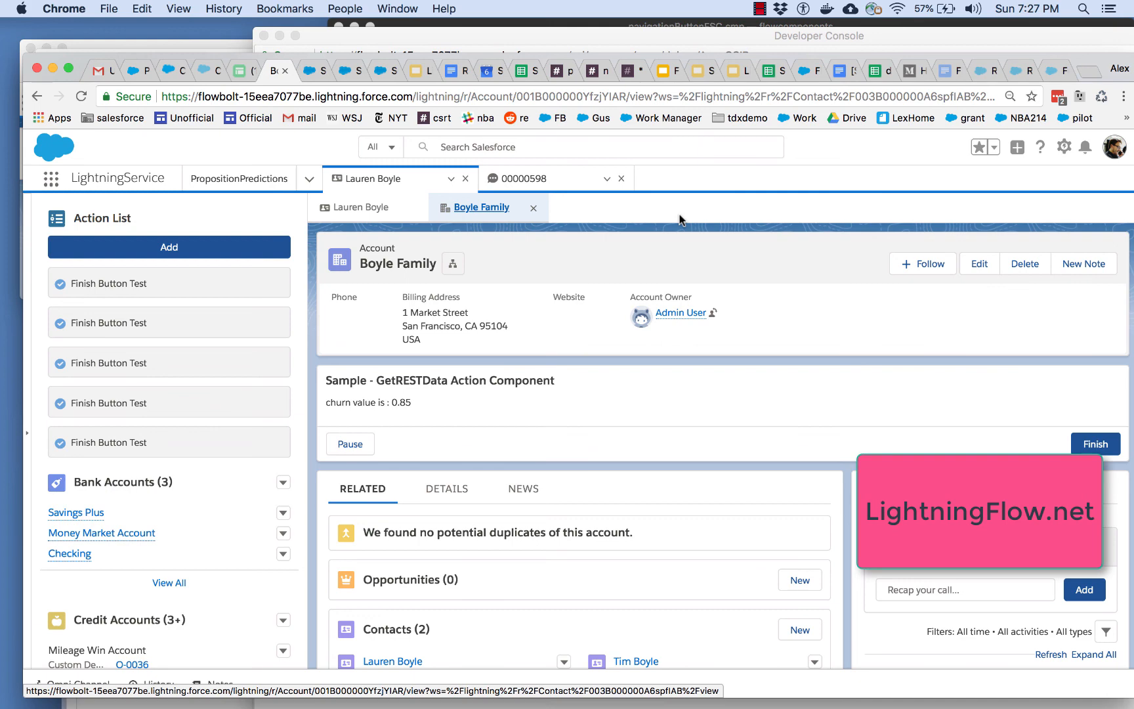